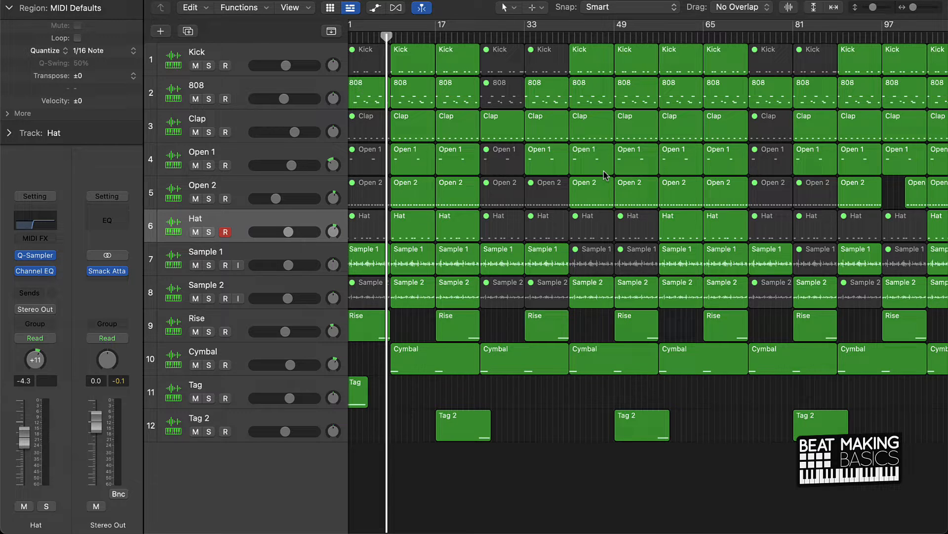
{"action": "mouse_move", "coordinate": [544, 406]}
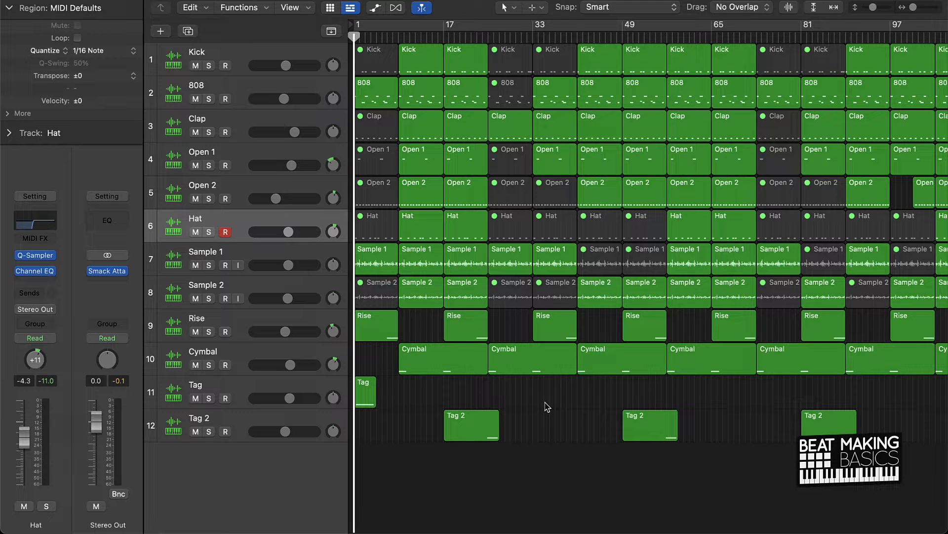
{"action": "mouse_move", "coordinate": [285, 255]}
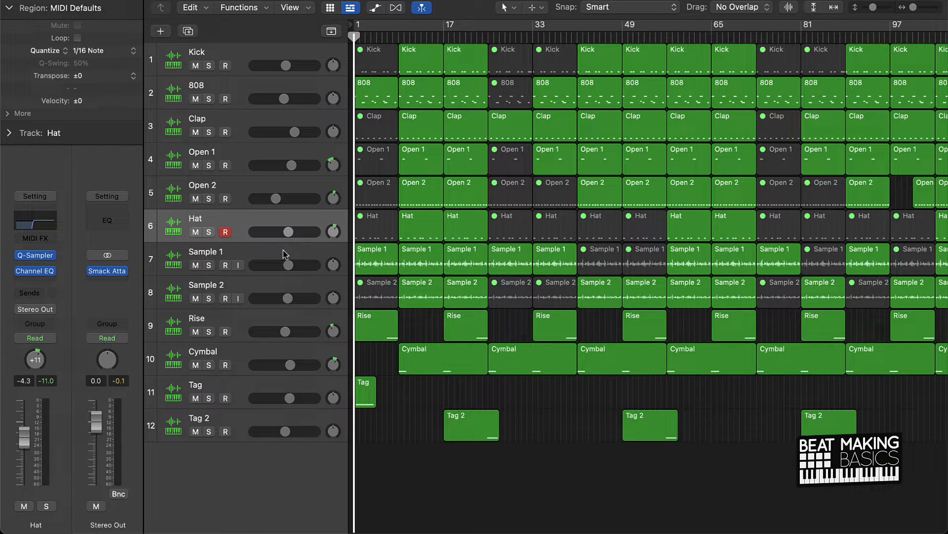
Step: Select the Sample 1 track and bring up its effect plug-in list from the empty insert slot
{"action": "left_click", "coordinate": [205, 252]}
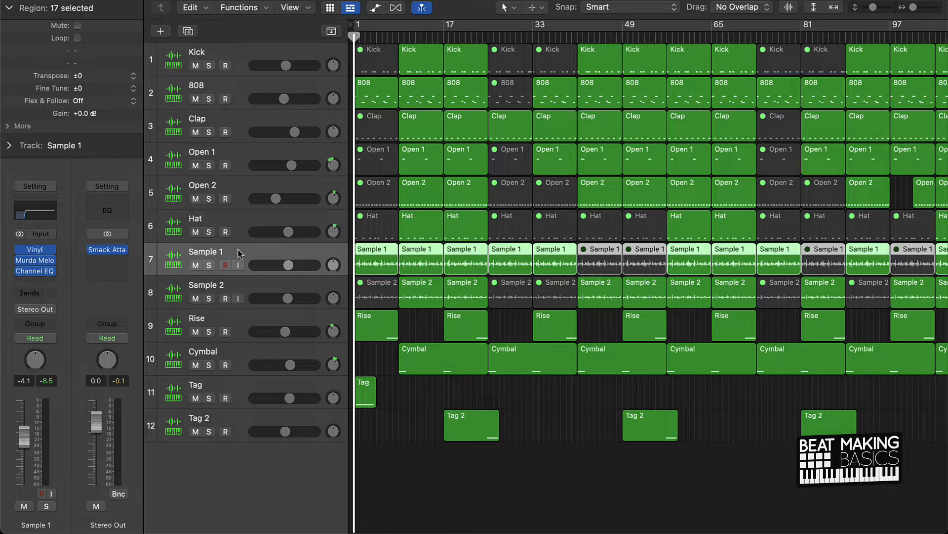
{"action": "mouse_move", "coordinate": [497, 274]}
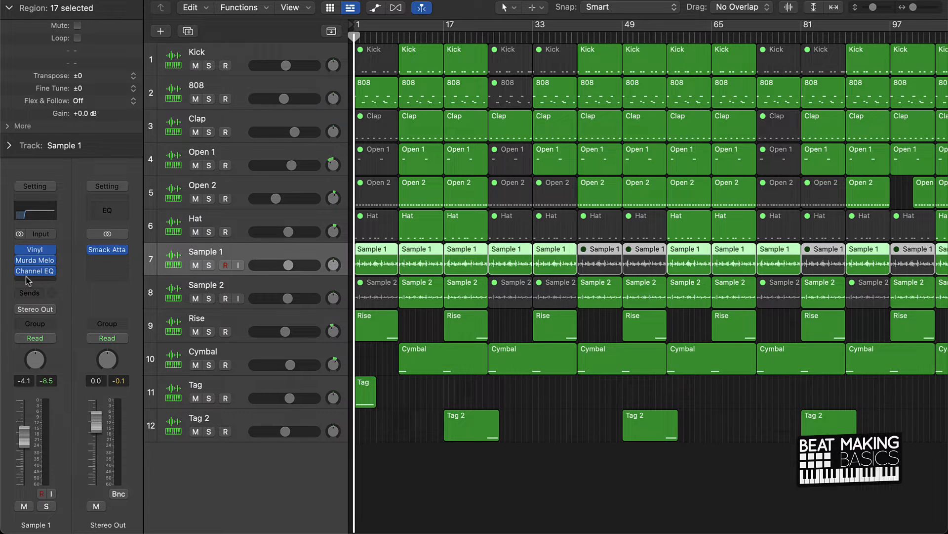
{"action": "left_click", "coordinate": [34, 271]}
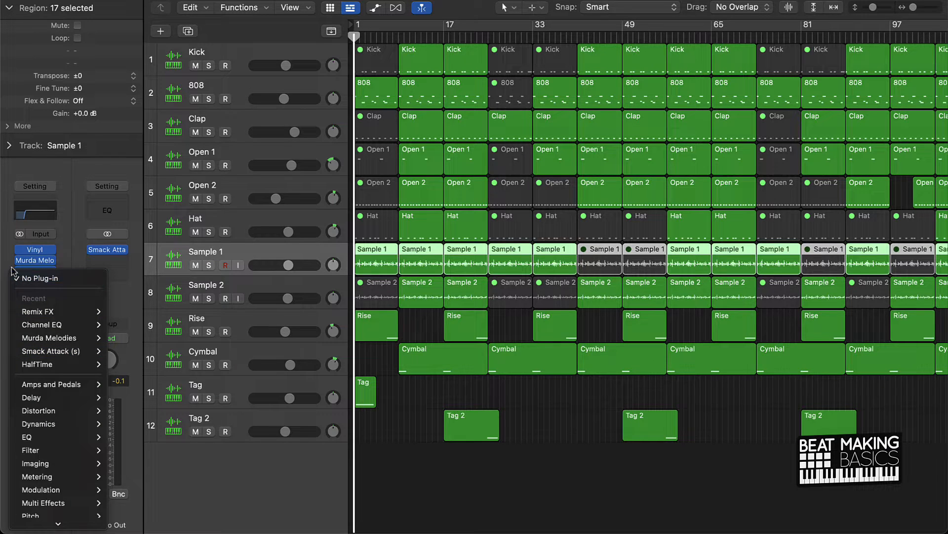
{"action": "mouse_move", "coordinate": [57, 463]}
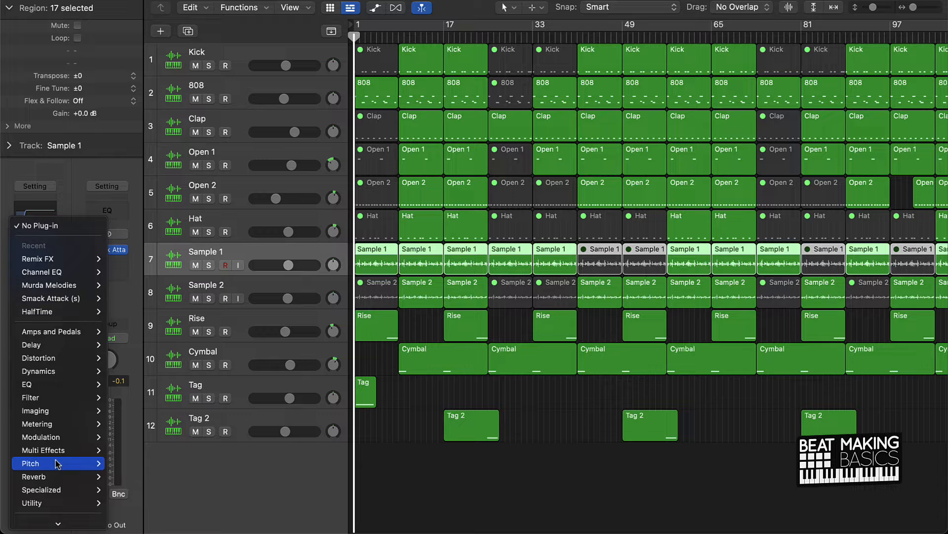
{"action": "mouse_move", "coordinate": [54, 449]}
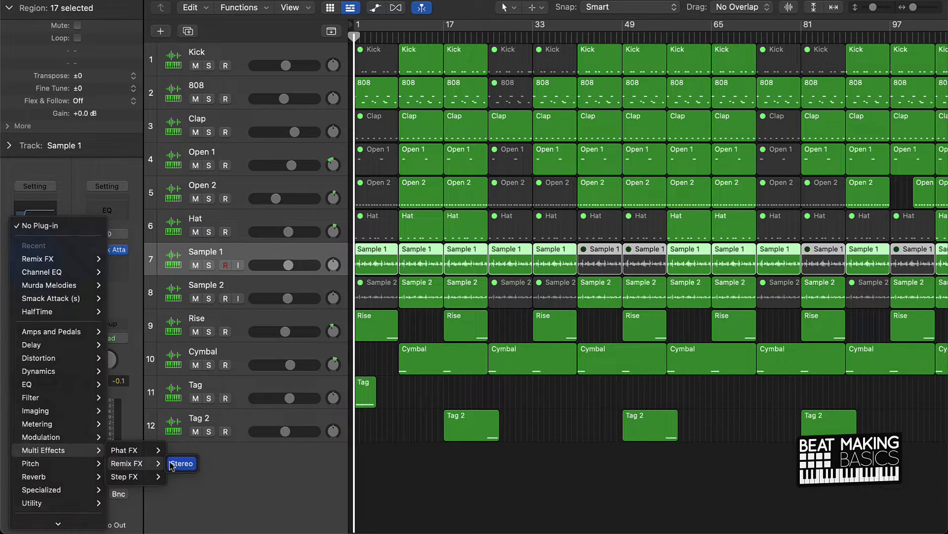
Step: Insert Remix FX (Stereo) on Sample 1 and shrink its plug-in window to about 67%
{"action": "left_click", "coordinate": [182, 463]}
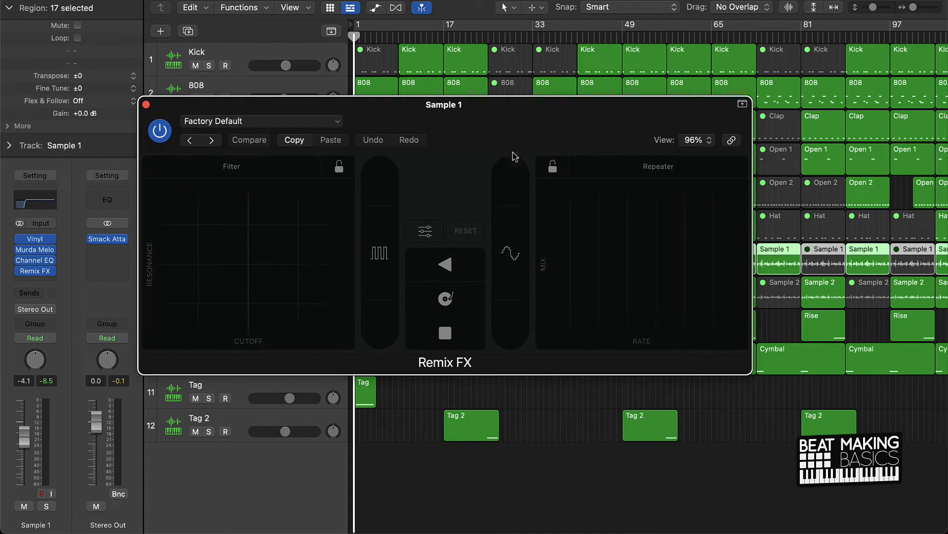
{"action": "mouse_move", "coordinate": [513, 145]}
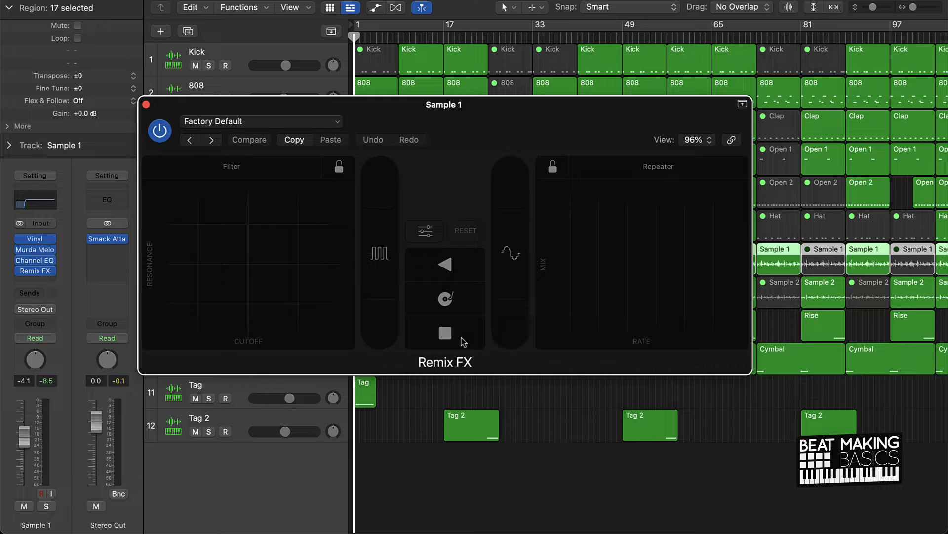
{"action": "mouse_move", "coordinate": [468, 339]}
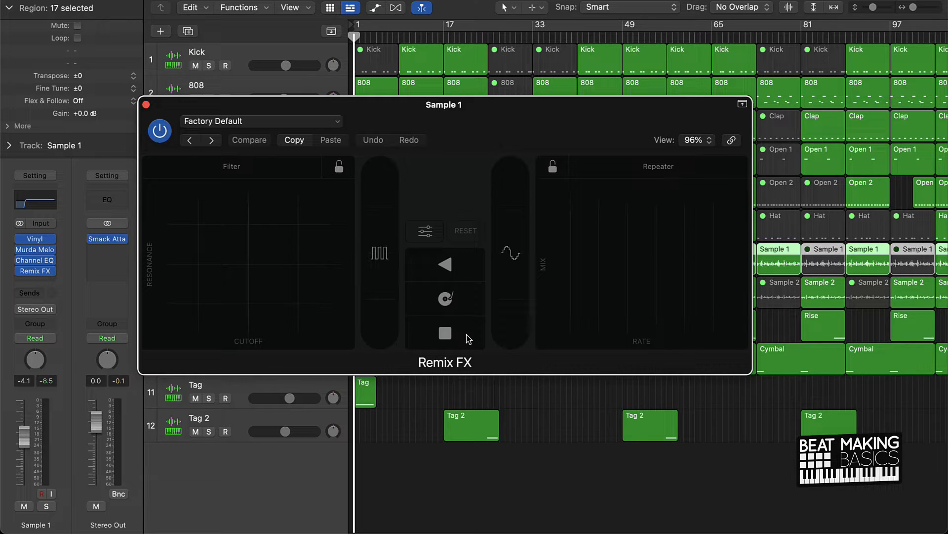
{"action": "mouse_move", "coordinate": [478, 346]}
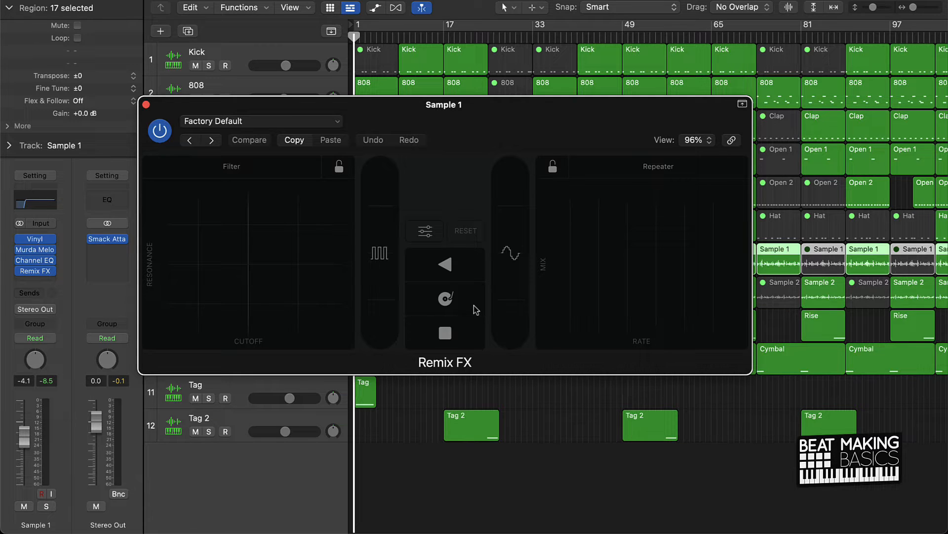
{"action": "mouse_move", "coordinate": [471, 277]}
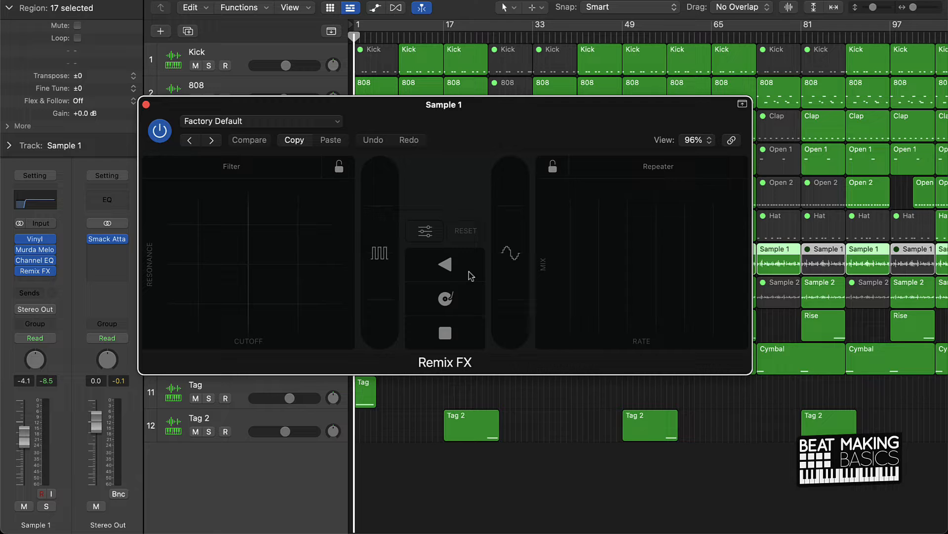
{"action": "mouse_move", "coordinate": [675, 261]}
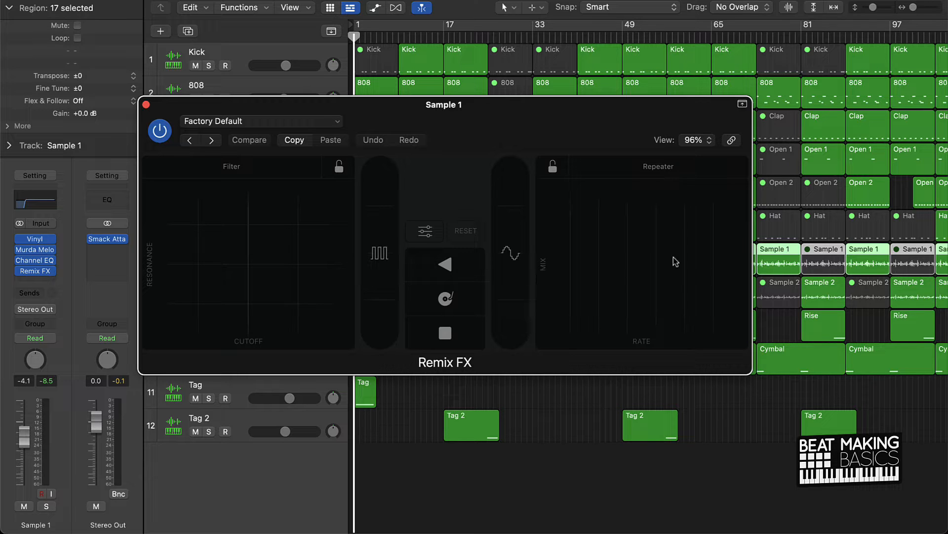
{"action": "mouse_move", "coordinate": [547, 346]}
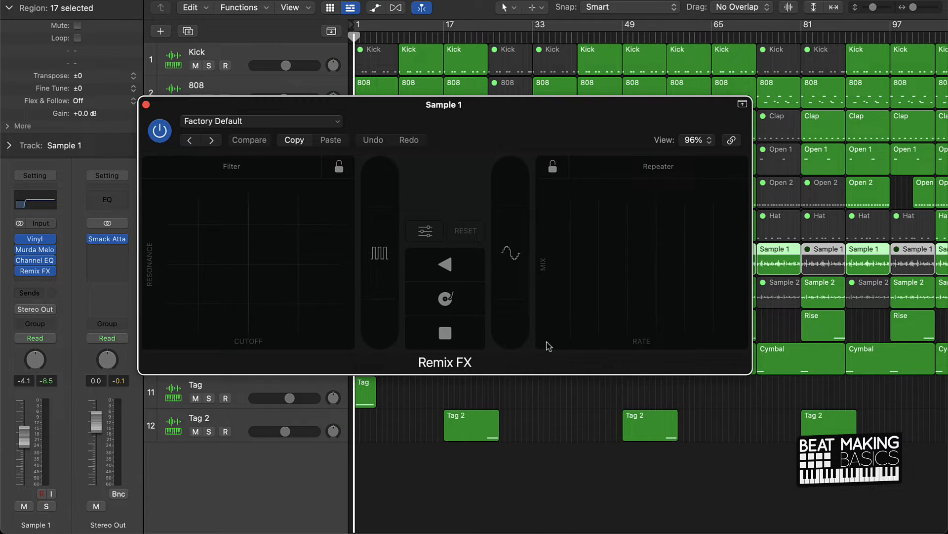
{"action": "mouse_move", "coordinate": [514, 345]}
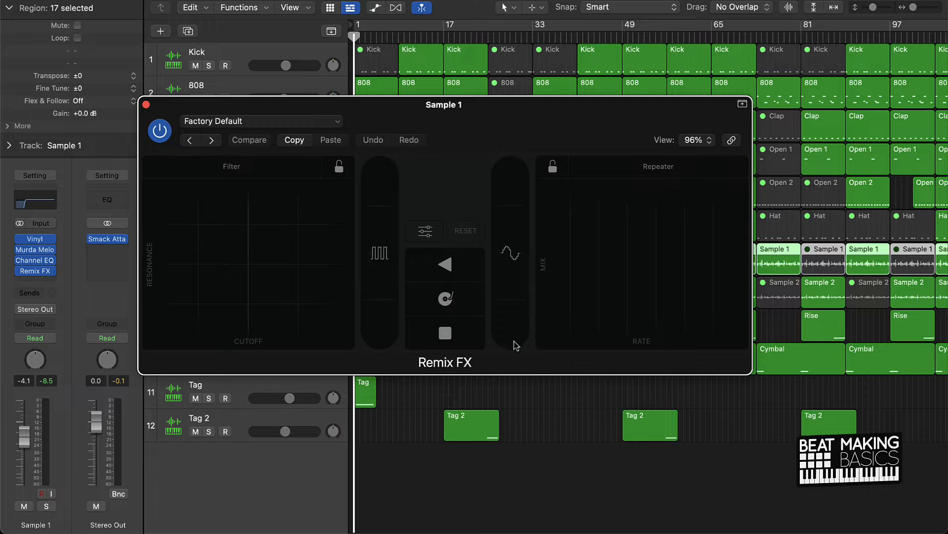
{"action": "left_click", "coordinate": [249, 139]}
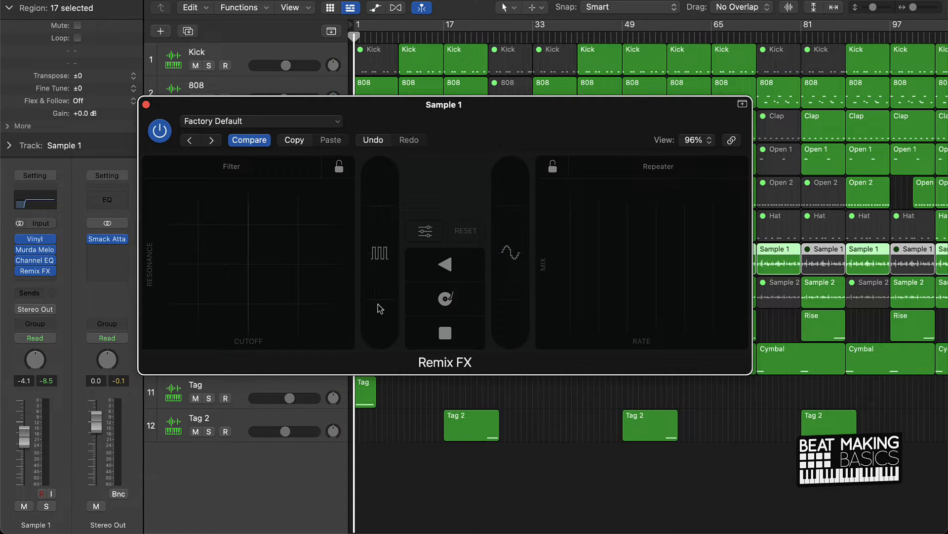
{"action": "left_click", "coordinate": [379, 307]}
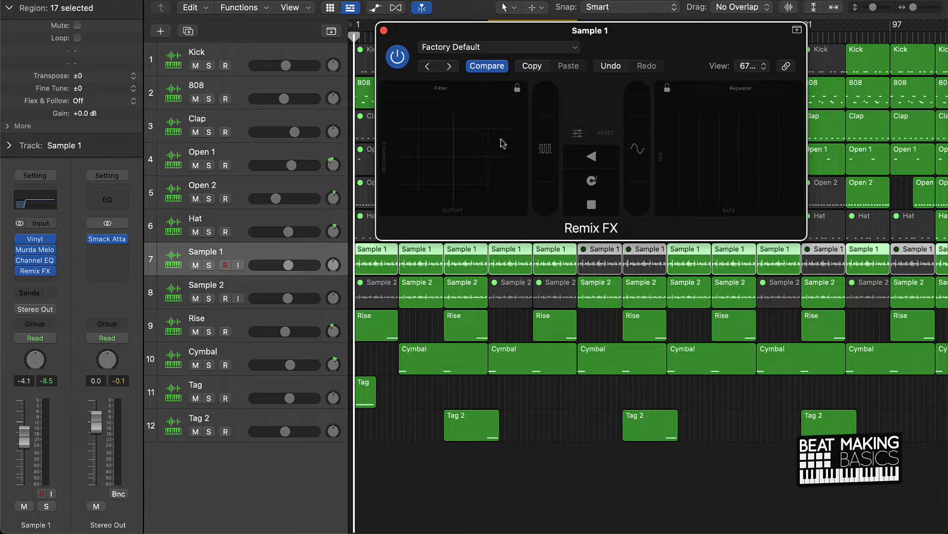
Step: Play the beat and try the Filter pad, Repeater pad and Gater strip on Sample 1
{"action": "left_click", "coordinate": [416, 182]}
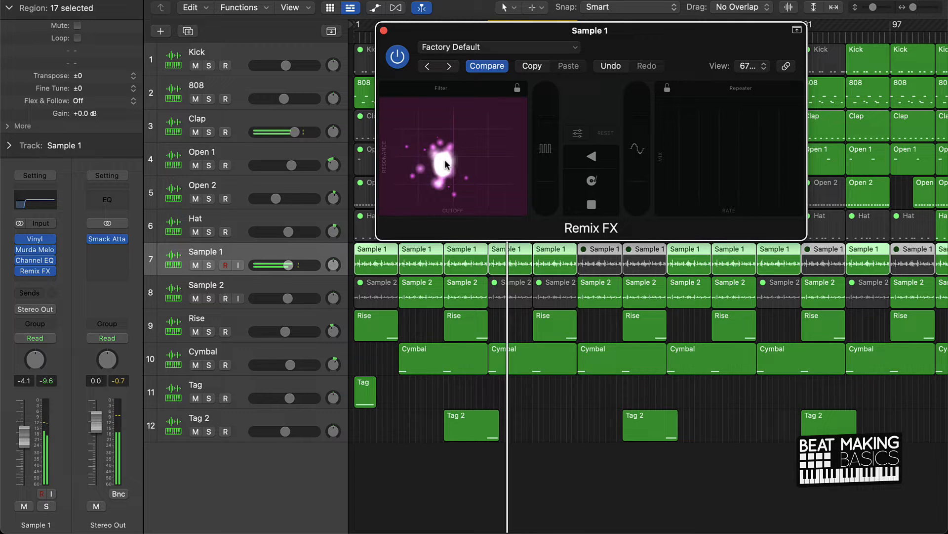
{"action": "mouse_move", "coordinate": [547, 190]}
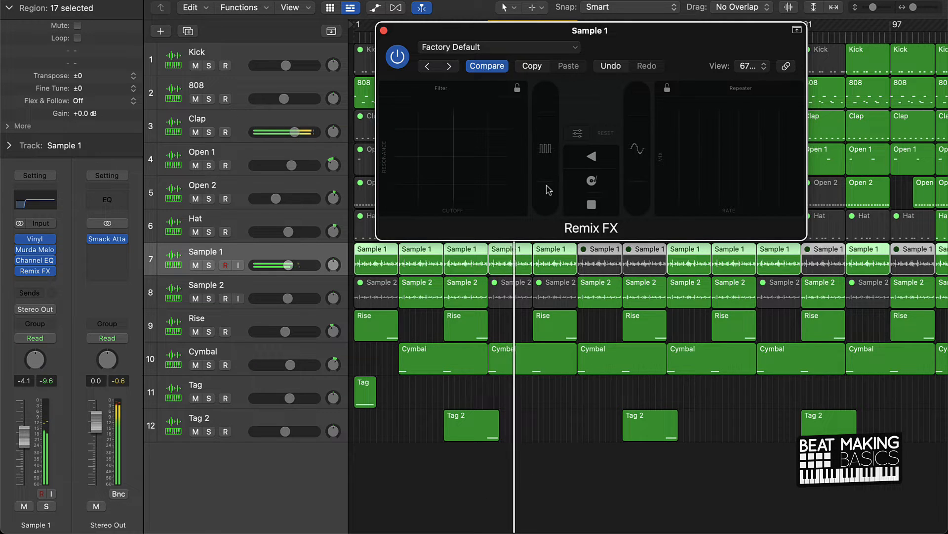
{"action": "left_click", "coordinate": [546, 188]}
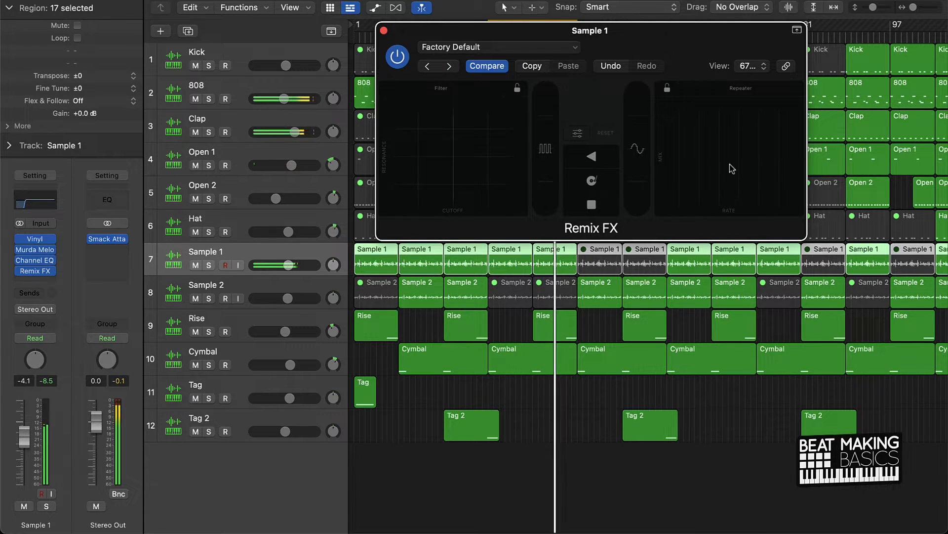
{"action": "left_click", "coordinate": [636, 181]}
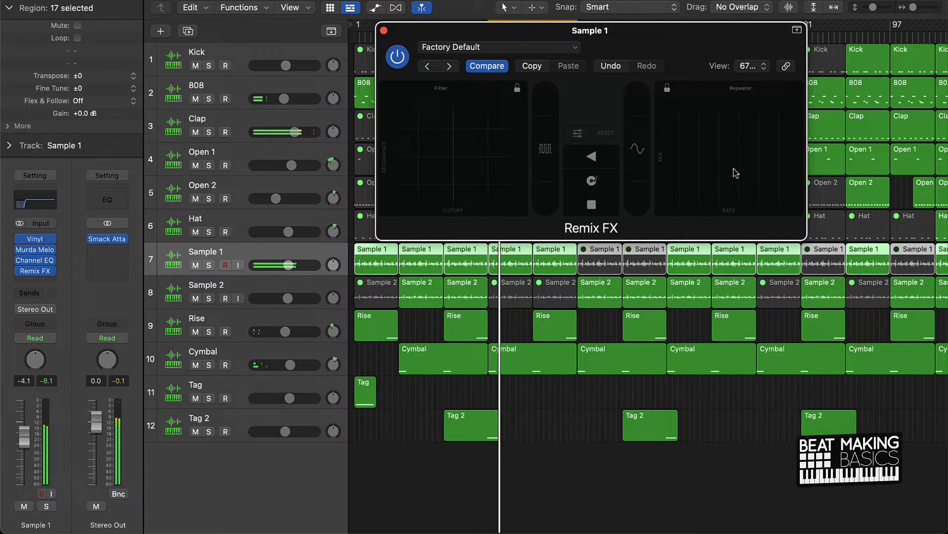
{"action": "left_click", "coordinate": [754, 165]}
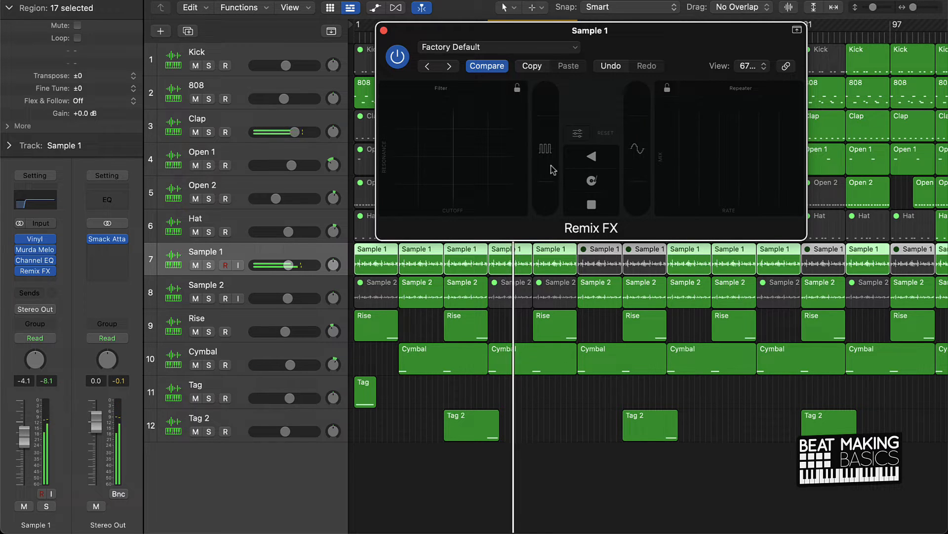
{"action": "left_click", "coordinate": [411, 182]}
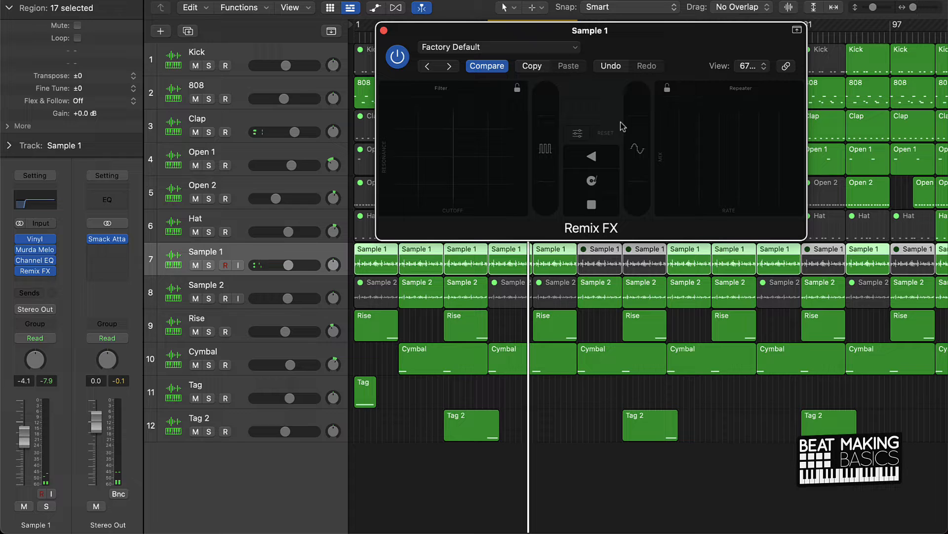
{"action": "mouse_move", "coordinate": [564, 170]}
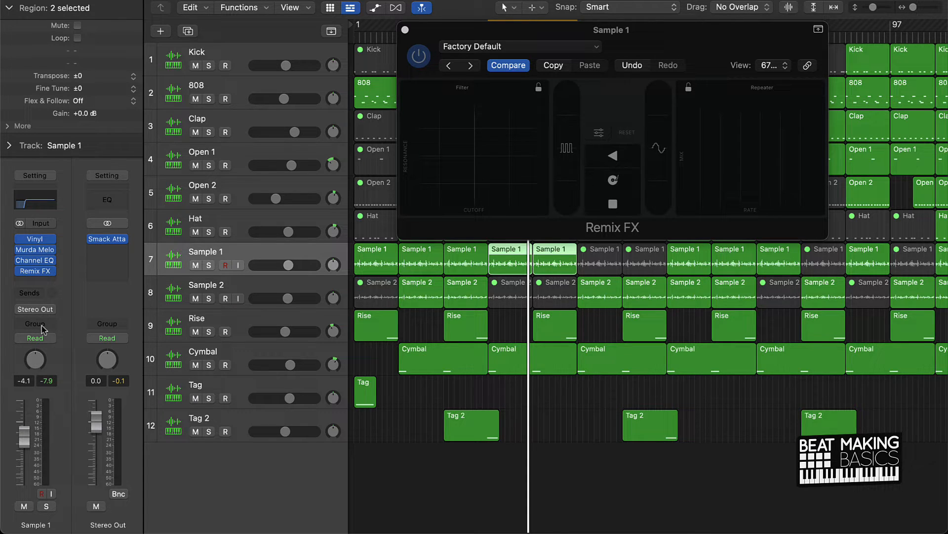
{"action": "mouse_move", "coordinate": [60, 350]}
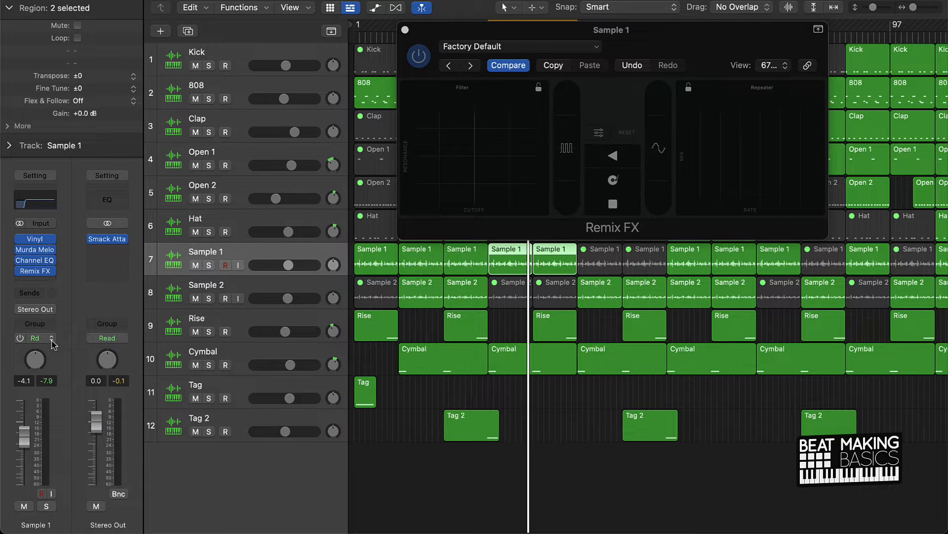
Step: Set Sample 1's automation mode to Latch from its channel strip
{"action": "left_click", "coordinate": [35, 338]}
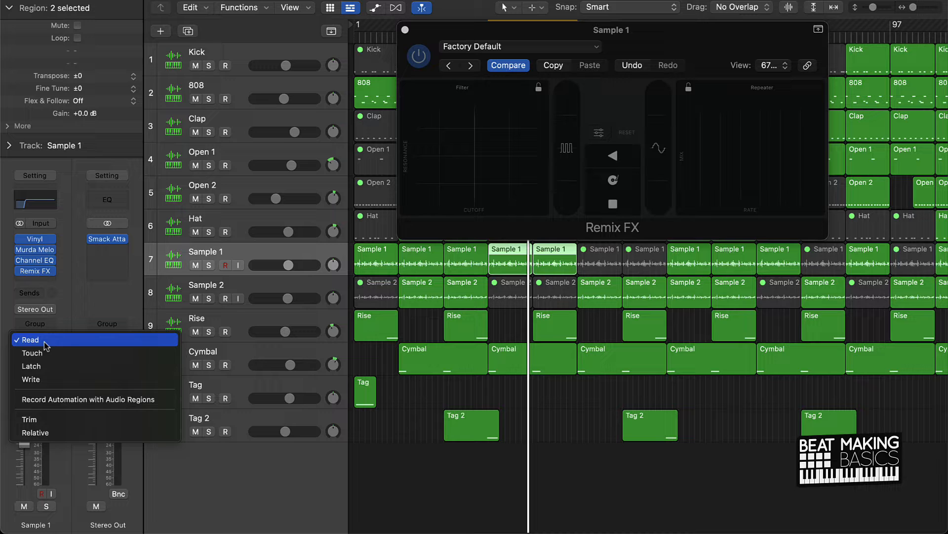
{"action": "mouse_move", "coordinate": [31, 365]}
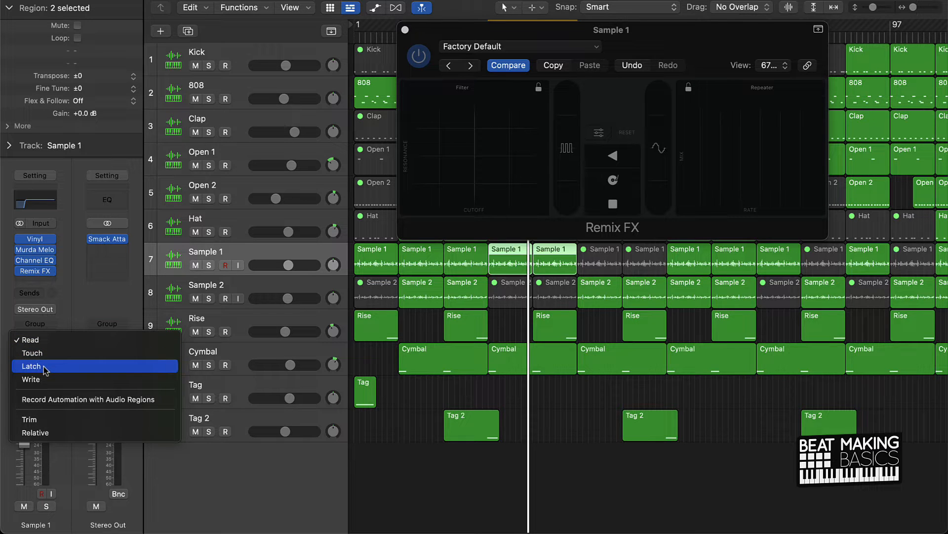
{"action": "left_click", "coordinate": [30, 366]}
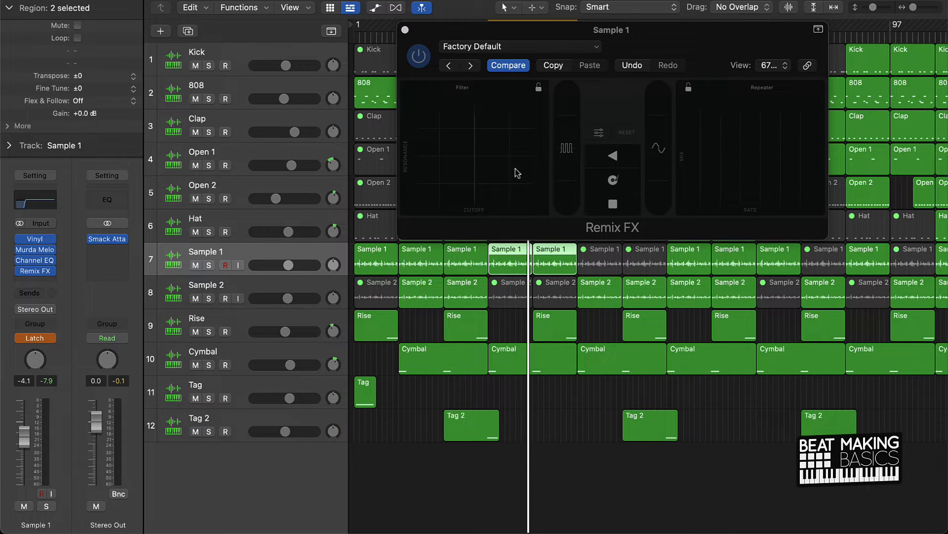
{"action": "mouse_move", "coordinate": [40, 296]}
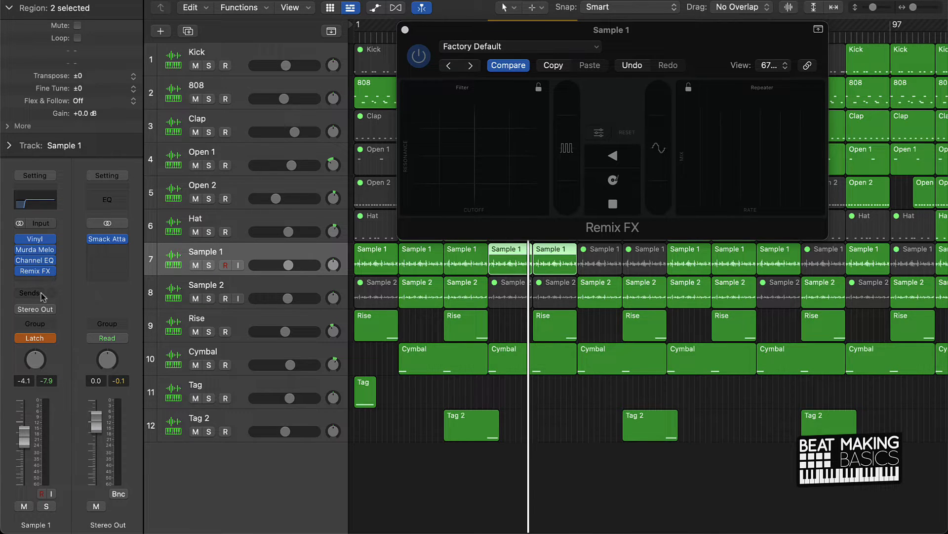
{"action": "mouse_move", "coordinate": [213, 222]}
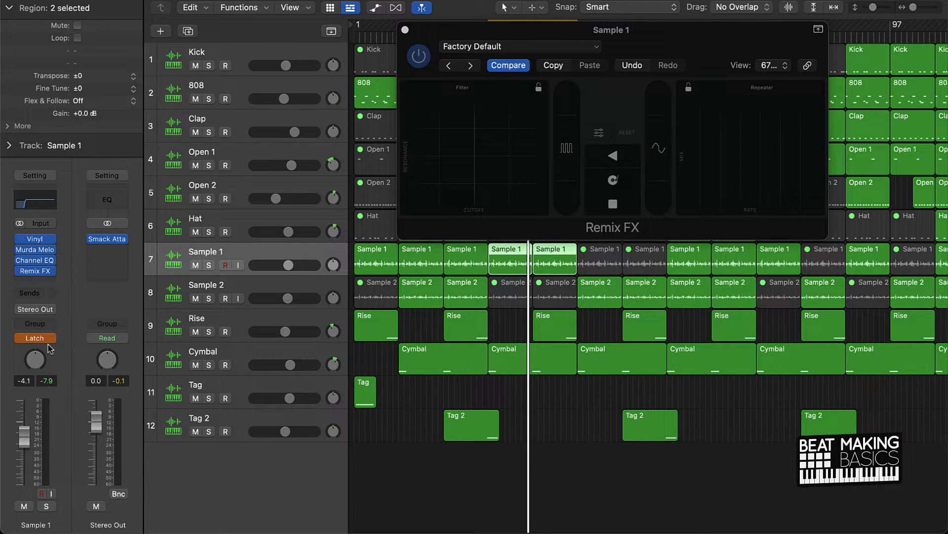
{"action": "mouse_move", "coordinate": [670, 47]}
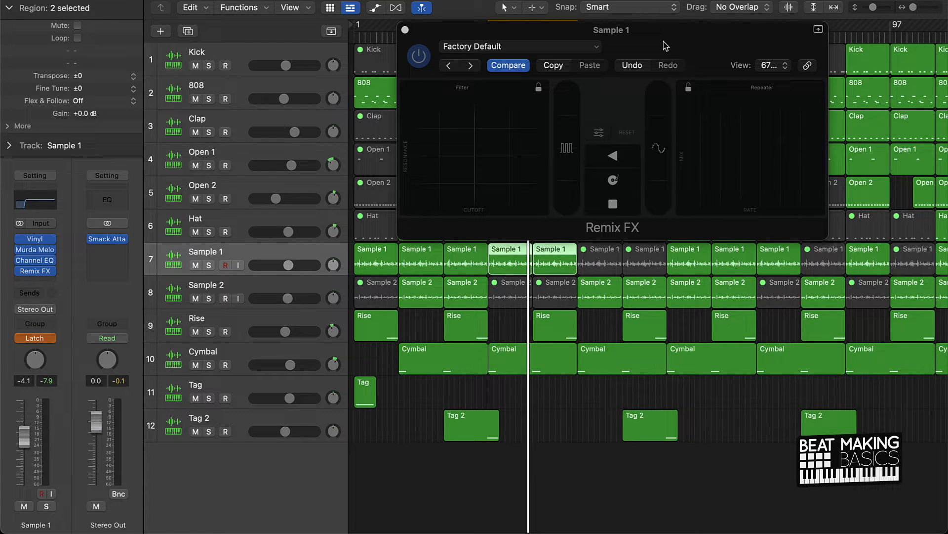
{"action": "mouse_move", "coordinate": [547, 273]}
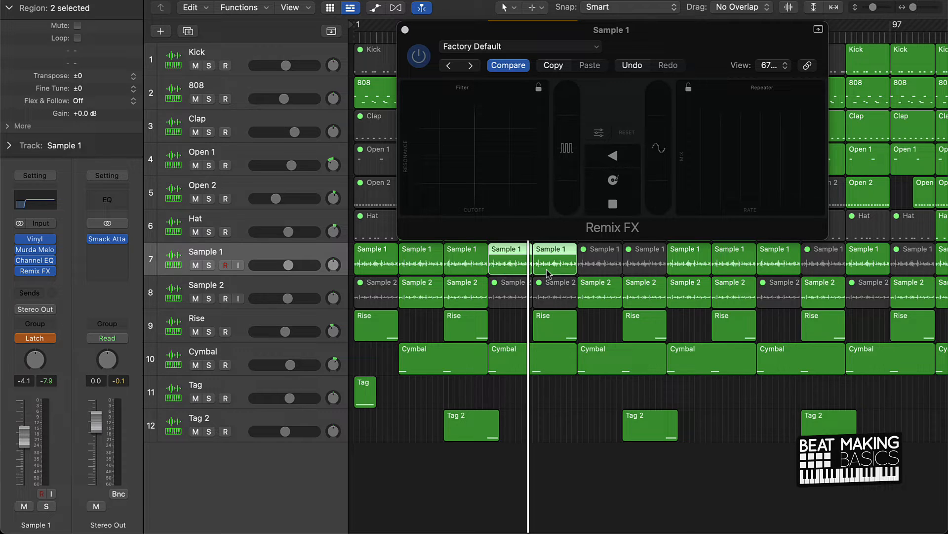
{"action": "mouse_move", "coordinate": [562, 33]}
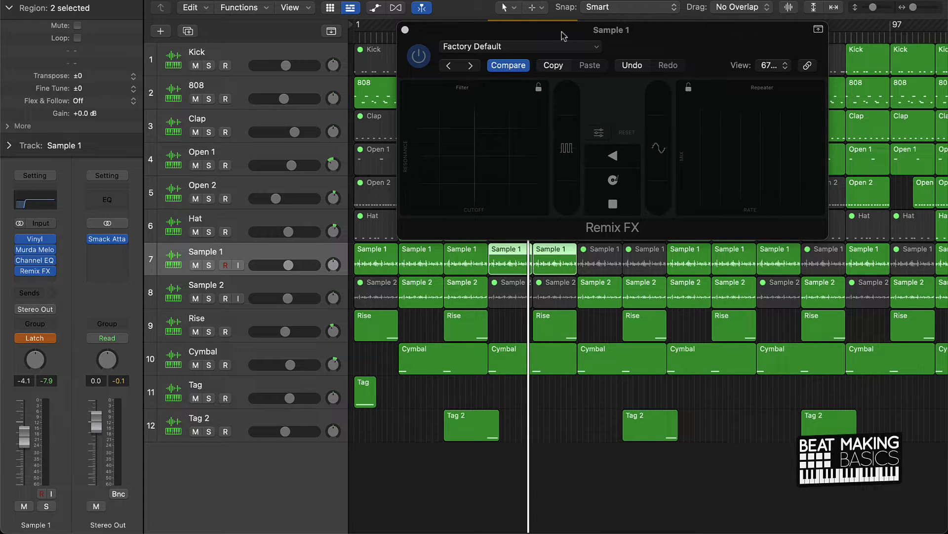
{"action": "mouse_move", "coordinate": [429, 41]}
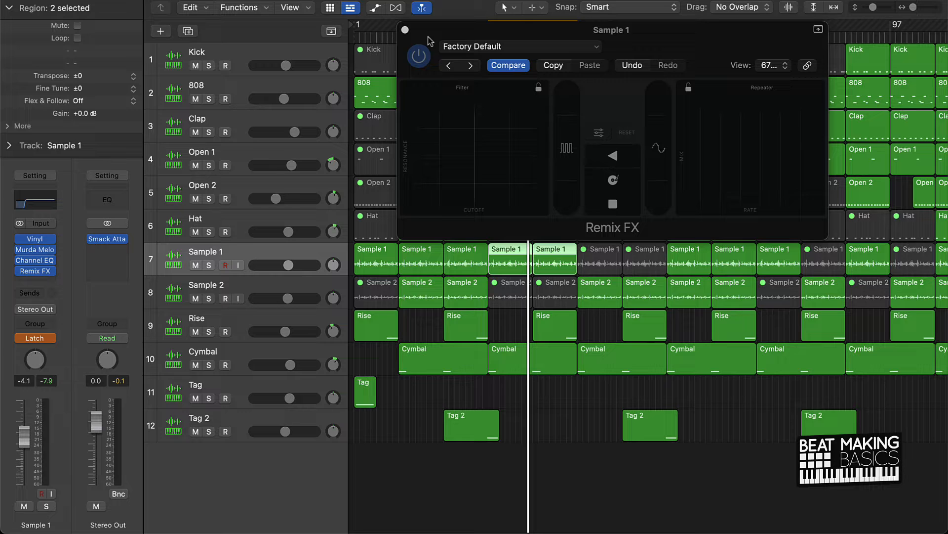
{"action": "mouse_move", "coordinate": [422, 38]}
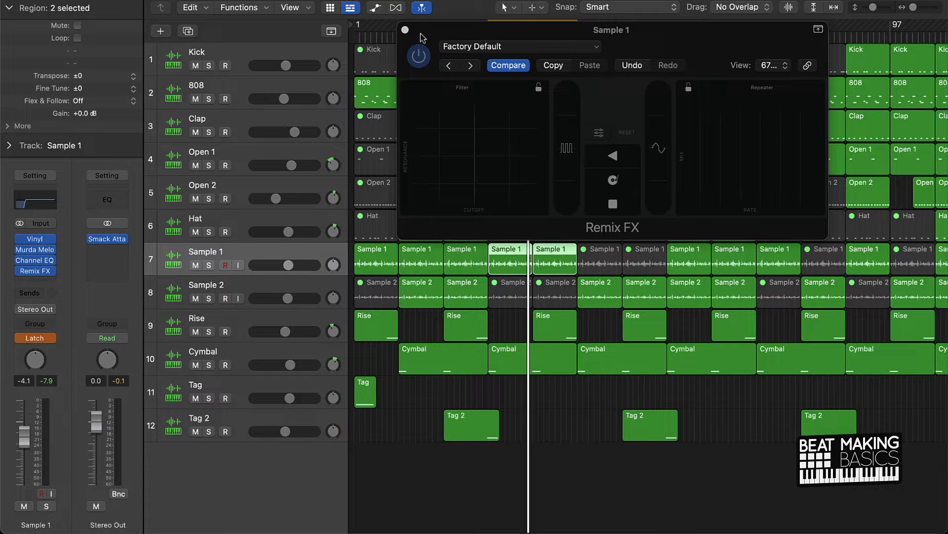
Step: Close Remix FX, shift the view along the opening bars, and reopen Remix FX from the insert slot
{"action": "left_click", "coordinate": [405, 29]}
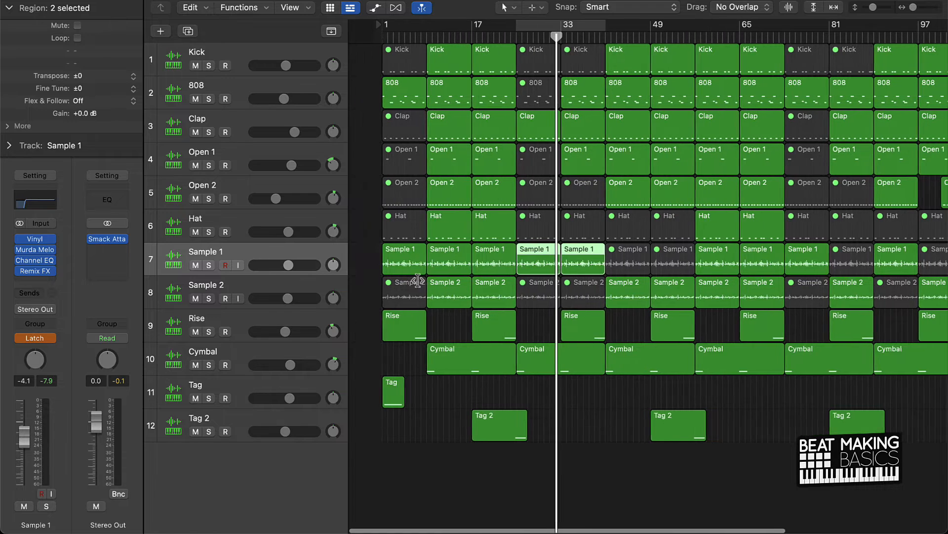
{"action": "scroll", "scroll_direction": "right", "scroll_amount": 3}
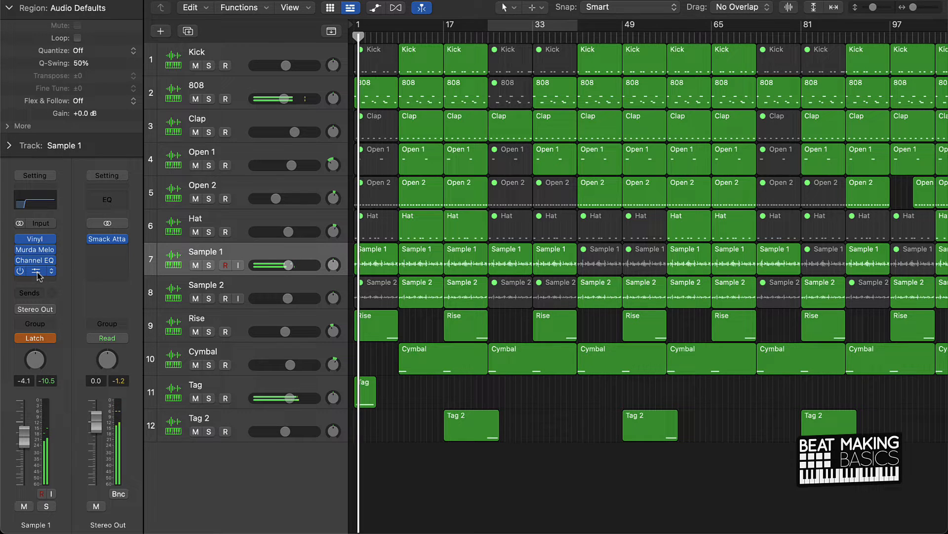
{"action": "left_click", "coordinate": [34, 271]}
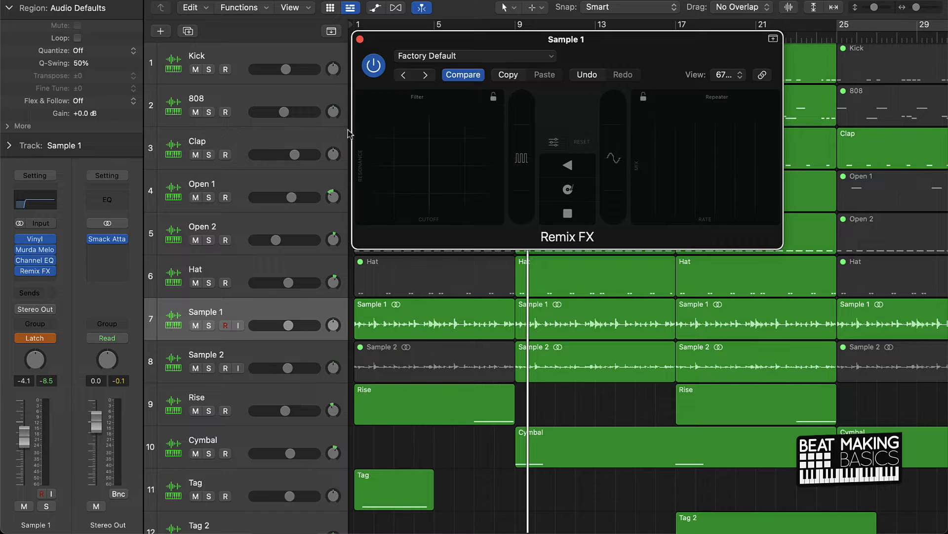
{"action": "mouse_move", "coordinate": [678, 157]}
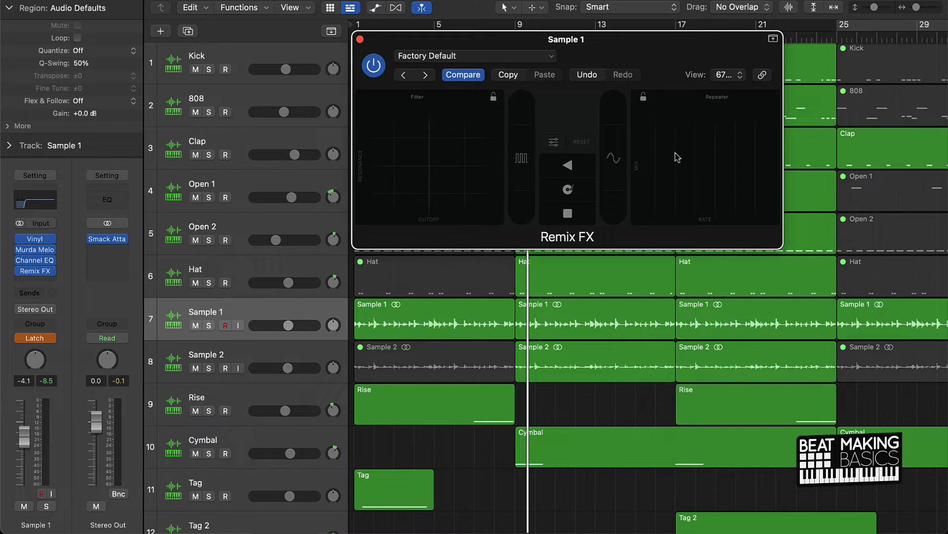
{"action": "mouse_move", "coordinate": [658, 157]}
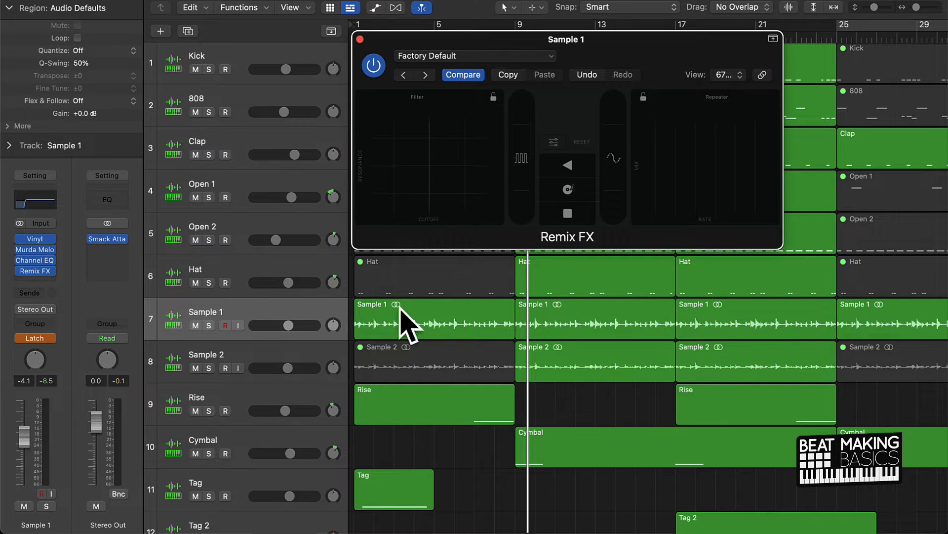
{"action": "mouse_move", "coordinate": [397, 324]}
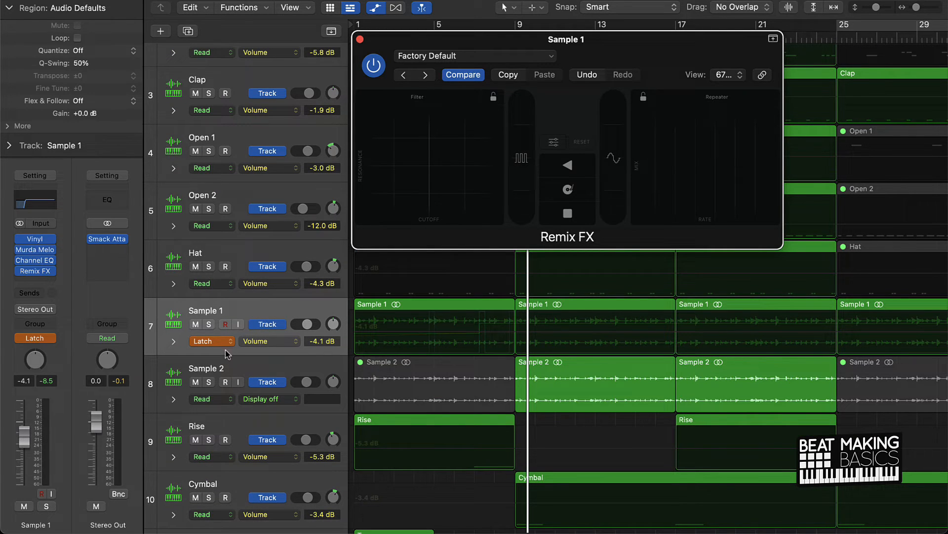
Step: Switch Sample 1's automation mode from Latch back to Read
{"action": "left_click", "coordinate": [207, 341]}
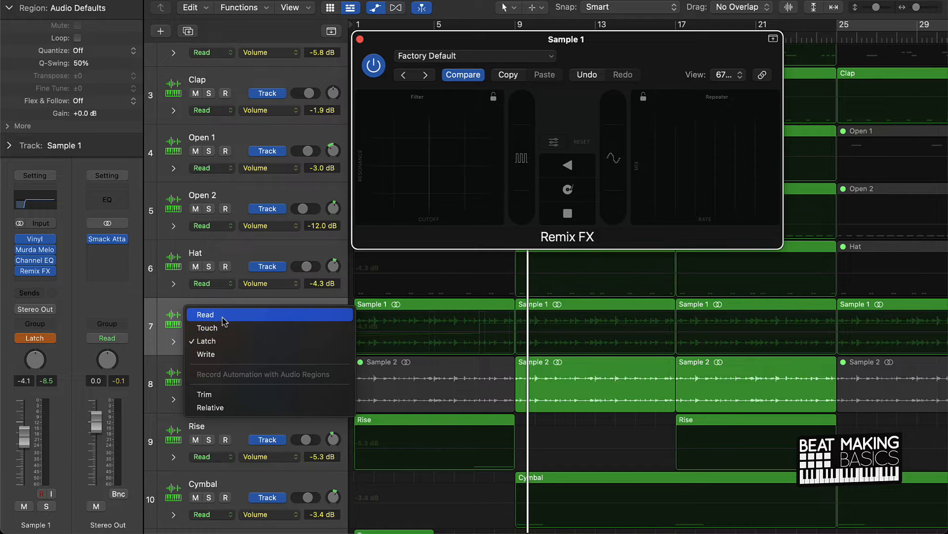
{"action": "left_click", "coordinate": [205, 314]}
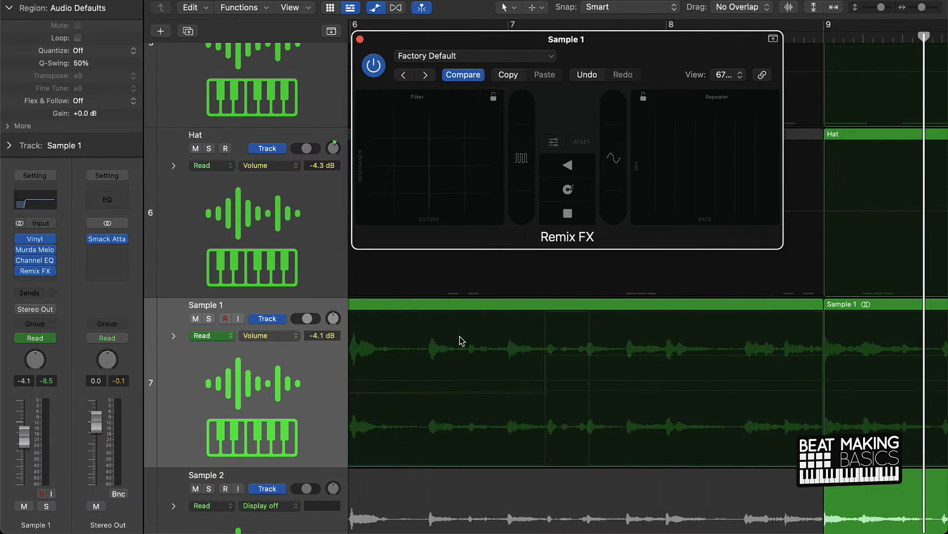
Step: Display Sample 1's Remix FX Tape Stop On/Off automation curve and look along it
{"action": "scroll", "scroll_direction": "left", "scroll_amount": 3}
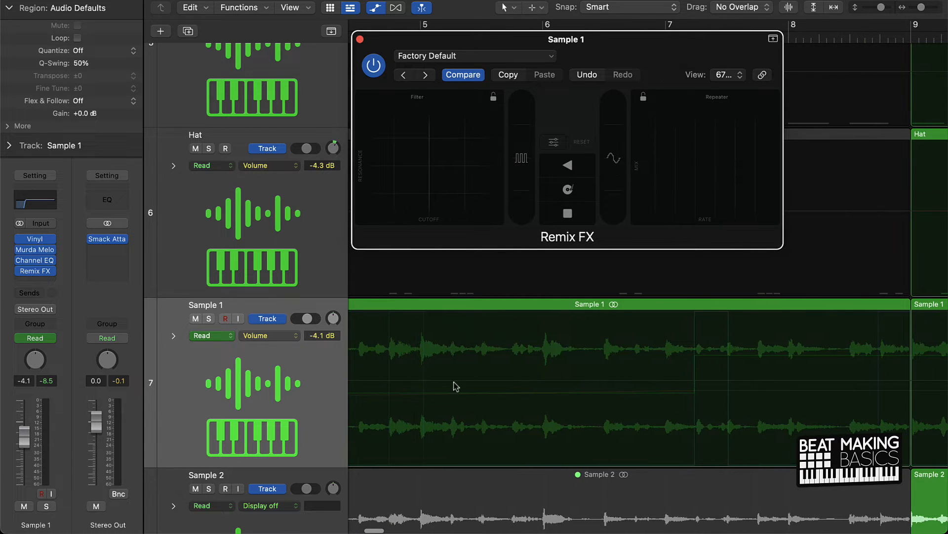
{"action": "mouse_move", "coordinate": [295, 340]}
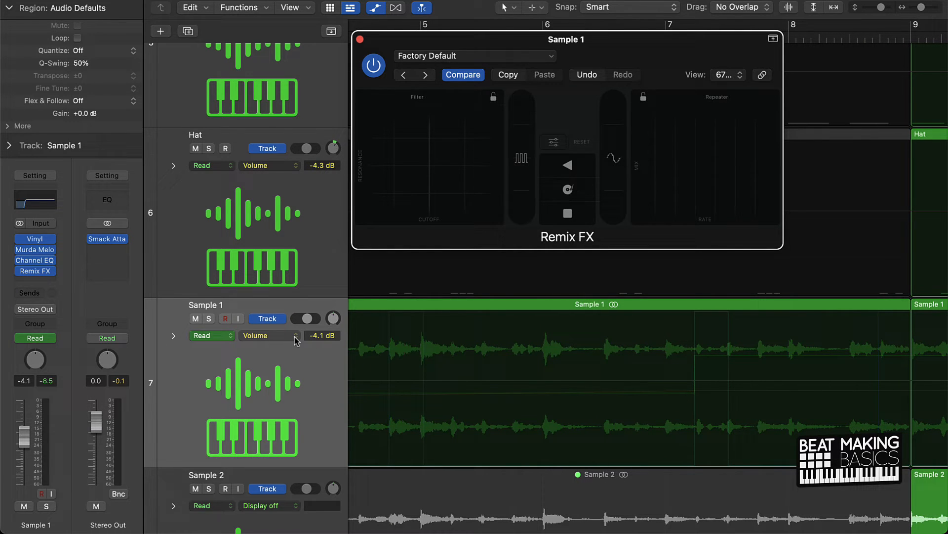
{"action": "left_click", "coordinate": [269, 335]}
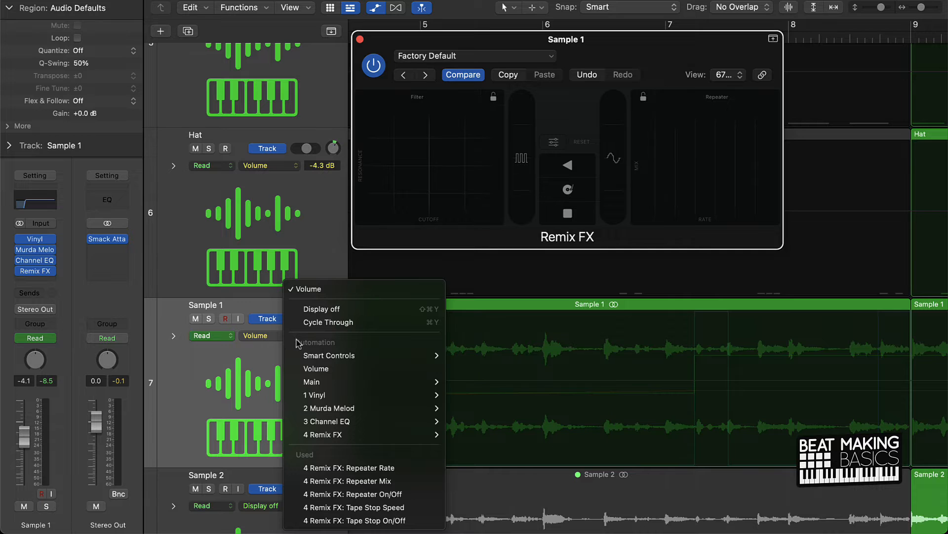
{"action": "mouse_move", "coordinate": [289, 206]}
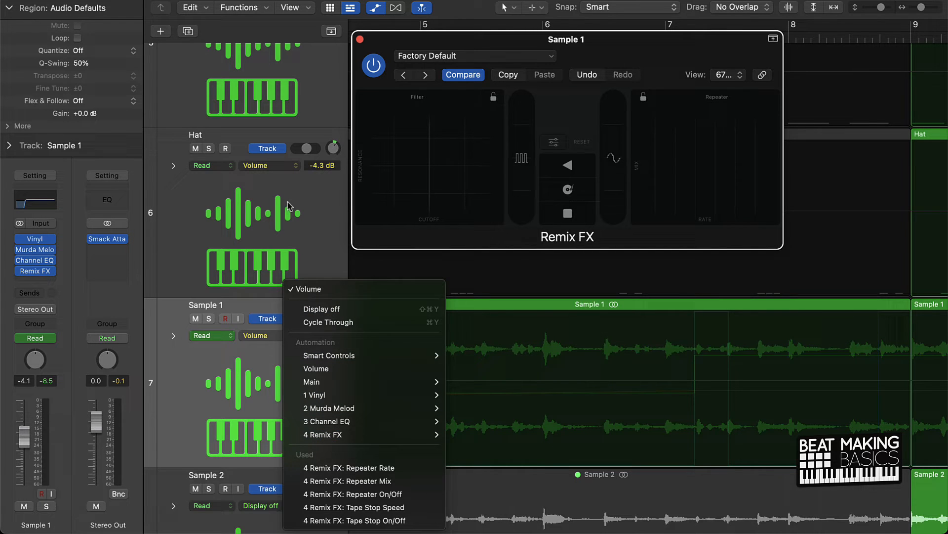
{"action": "mouse_move", "coordinate": [272, 340]}
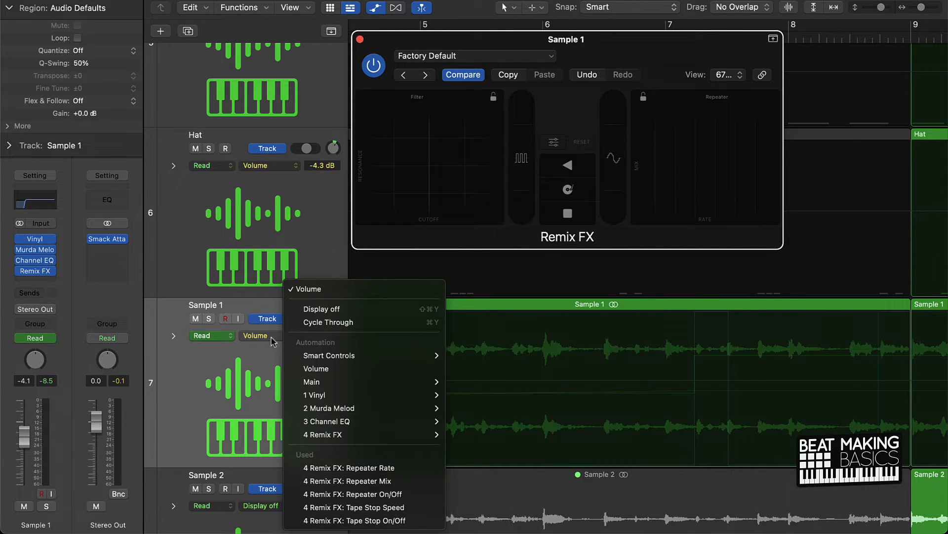
{"action": "mouse_move", "coordinate": [348, 455]}
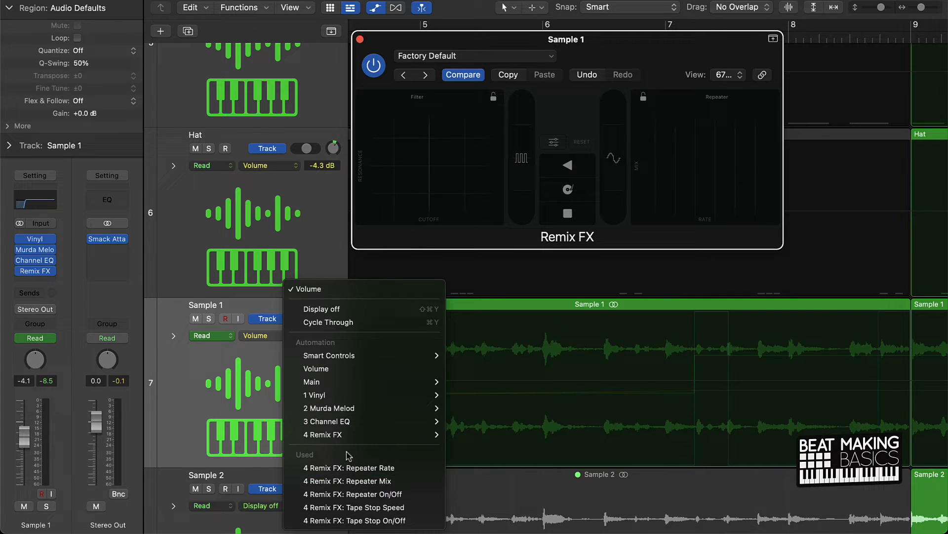
{"action": "mouse_move", "coordinate": [363, 521]}
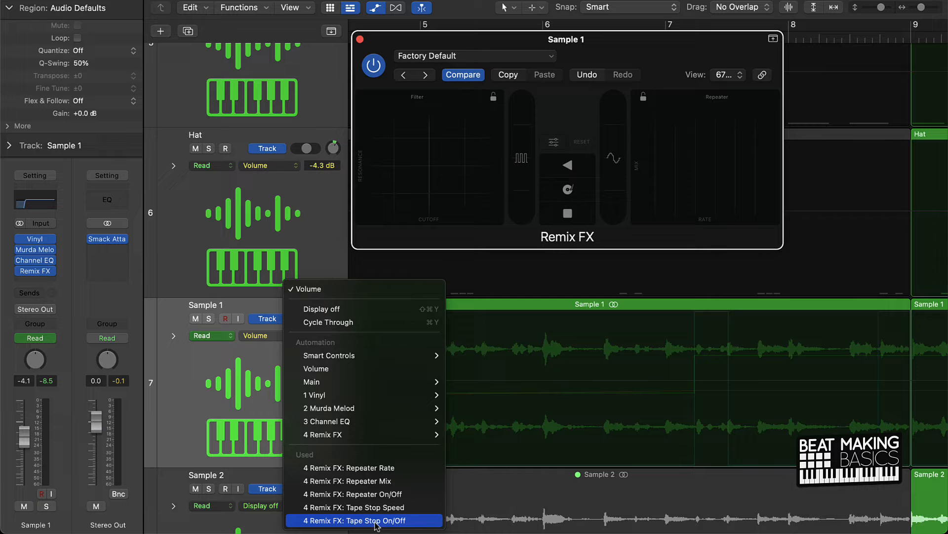
{"action": "left_click", "coordinate": [362, 519]}
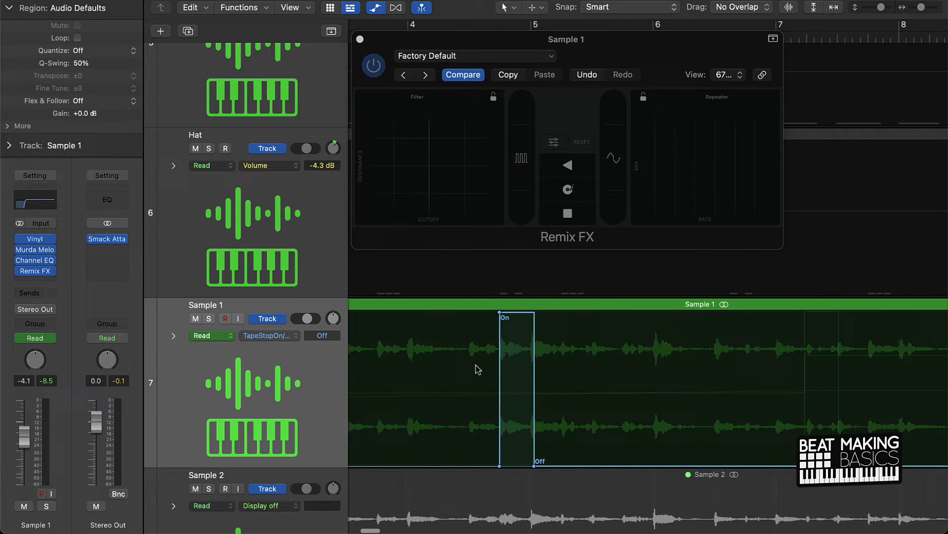
{"action": "scroll", "scroll_direction": "right", "scroll_amount": 3}
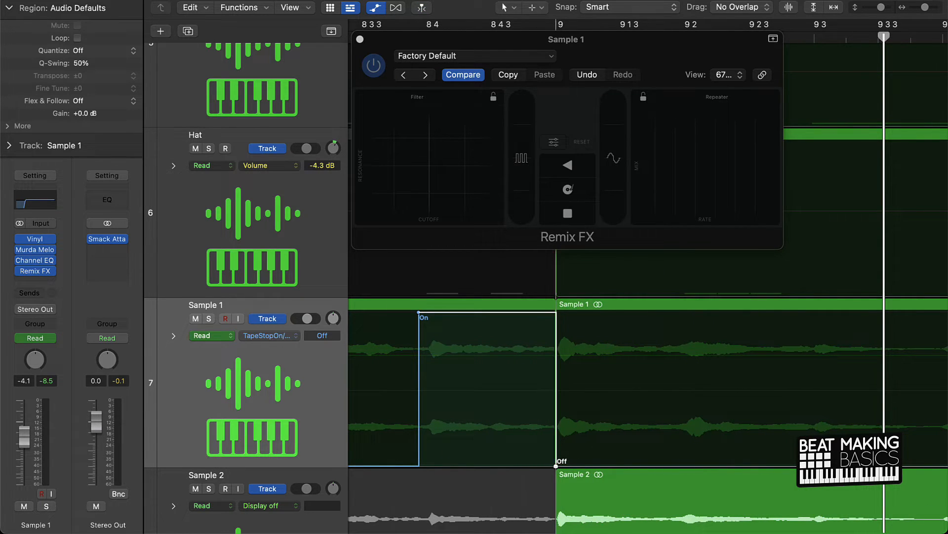
{"action": "scroll", "scroll_direction": "left", "scroll_amount": 3}
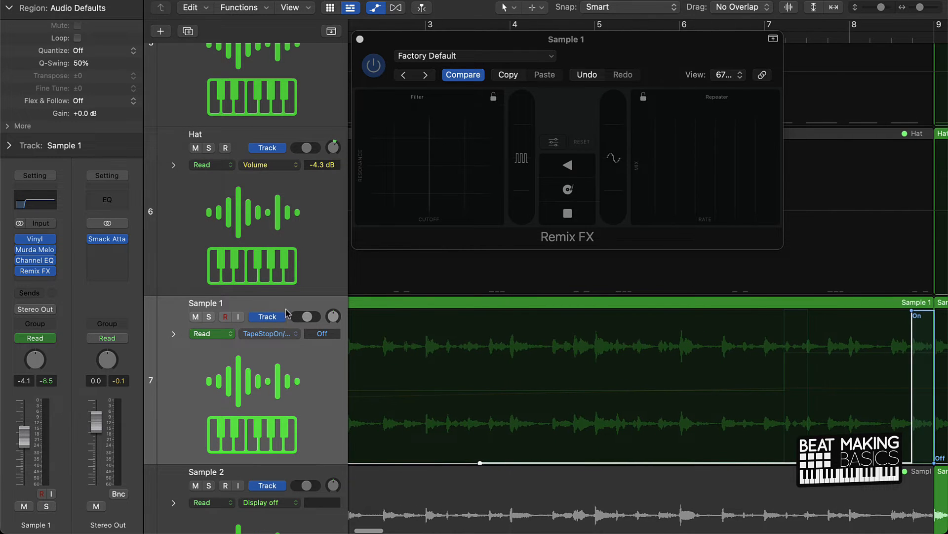
Step: Switch the lane to show the Remix FX Tape Stop Speed automation curve
{"action": "left_click", "coordinate": [268, 333]}
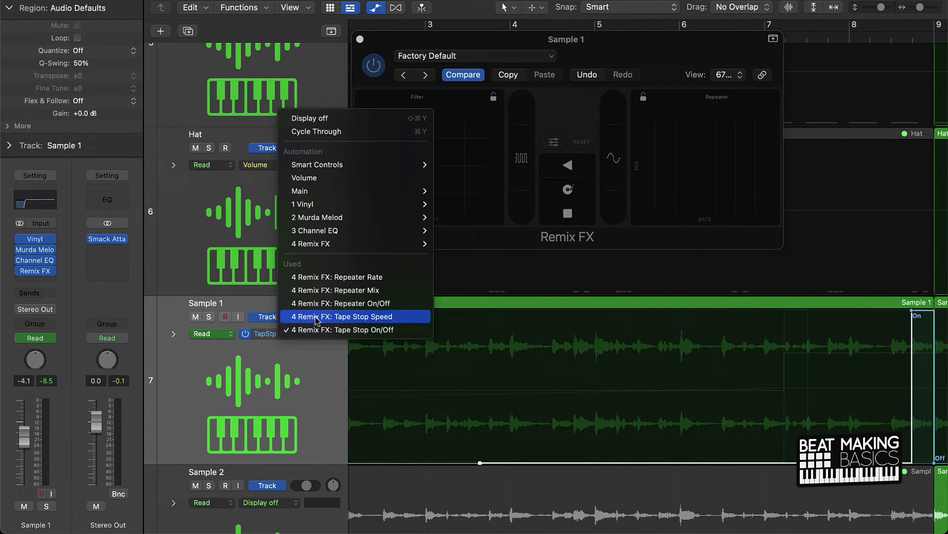
{"action": "left_click", "coordinate": [341, 316]}
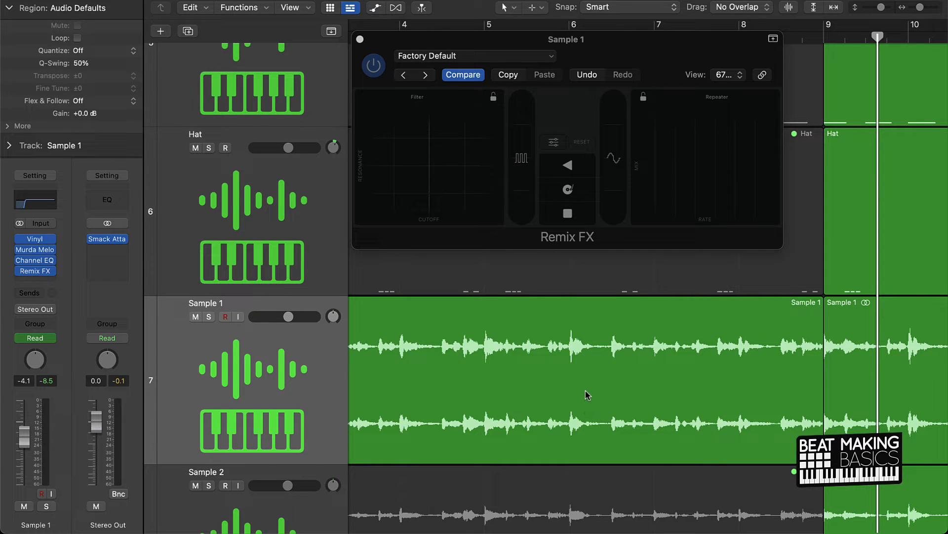
Step: Check Sample 1's automation mode menu and leave it on Read
{"action": "left_click", "coordinate": [35, 338]}
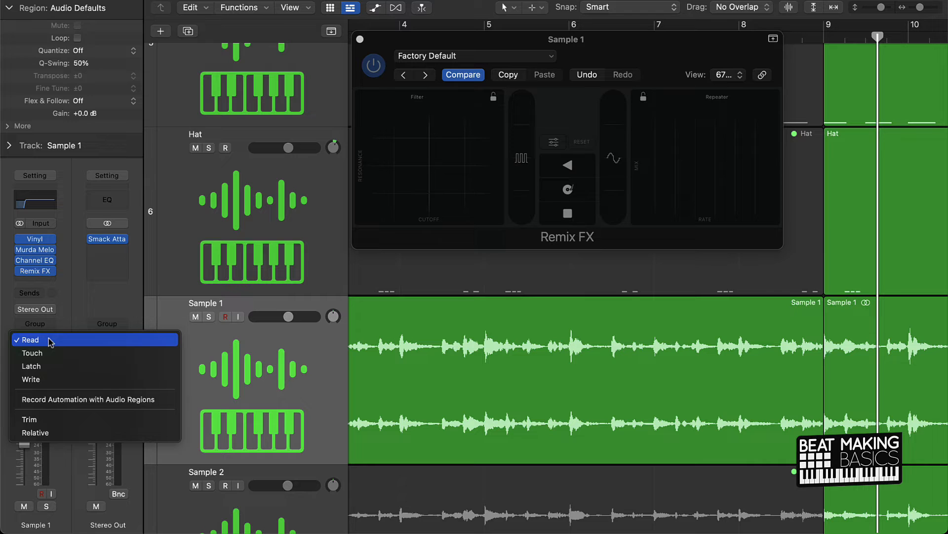
{"action": "mouse_move", "coordinate": [77, 313]}
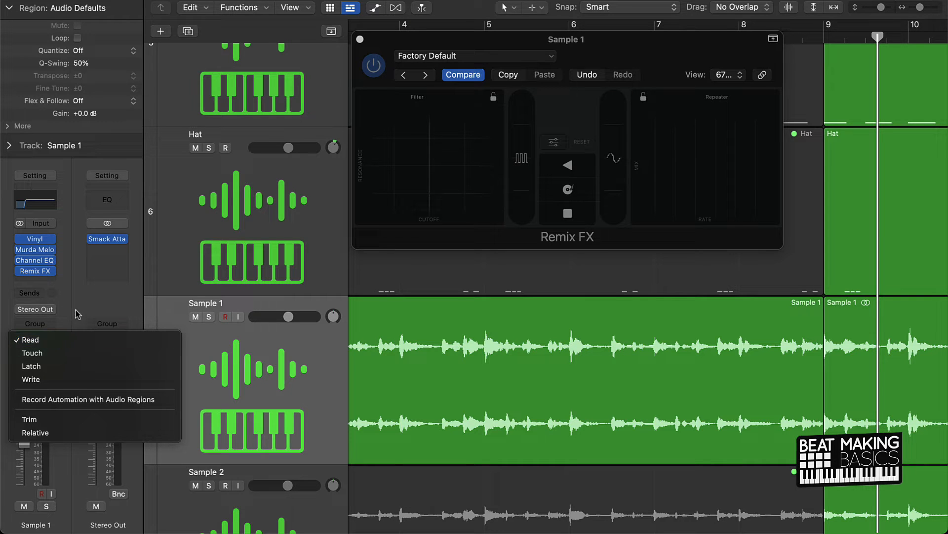
{"action": "left_click", "coordinate": [28, 339]}
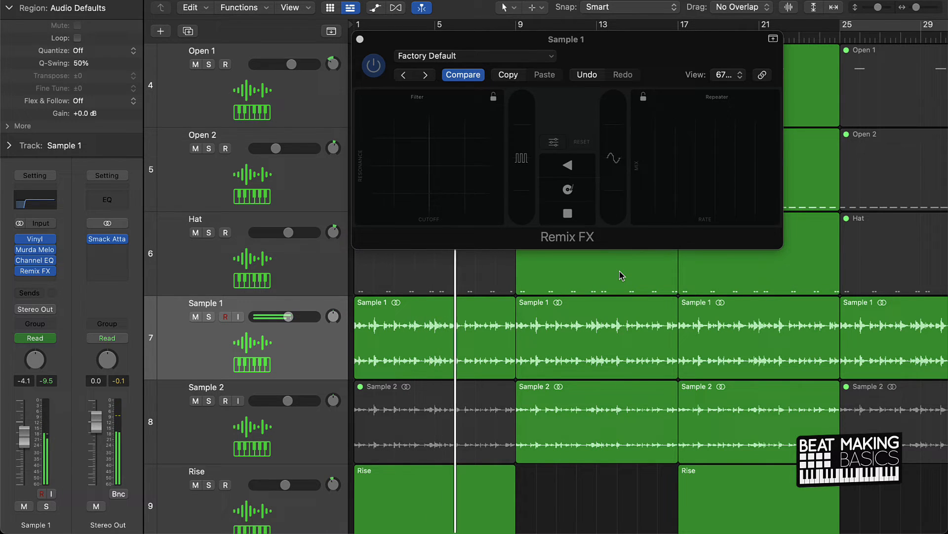
Step: Move the Remix FX window aside to the left over the zoomed-out arrangement
{"action": "left_click", "coordinate": [705, 163]}
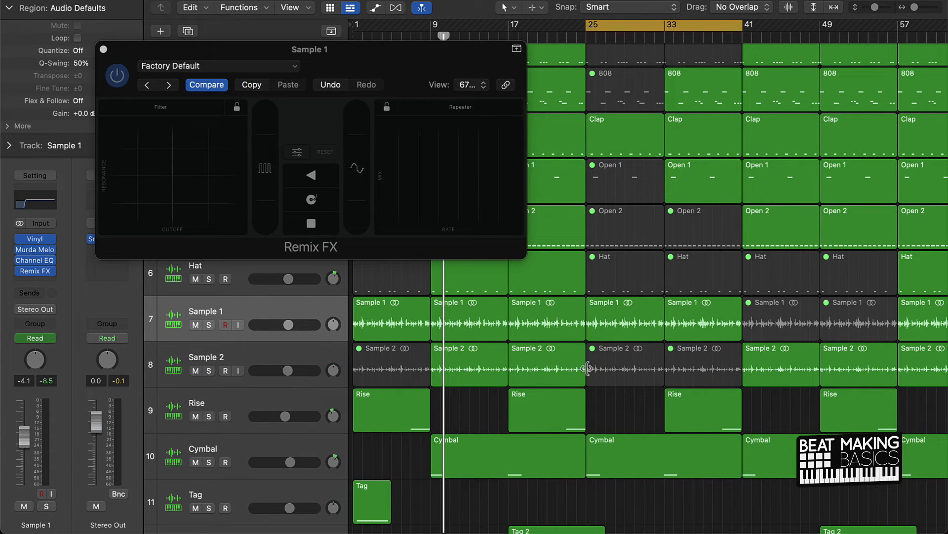
{"action": "mouse_move", "coordinate": [587, 319]}
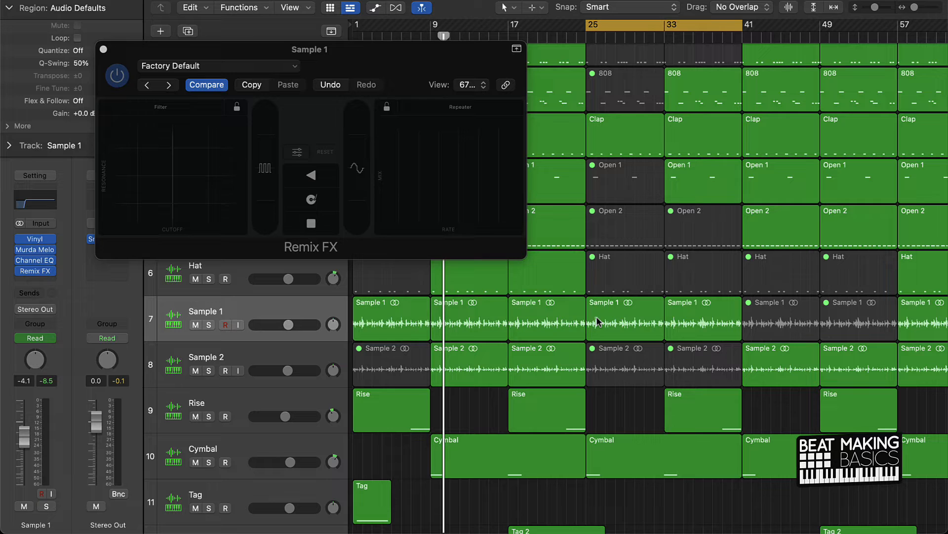
{"action": "mouse_move", "coordinate": [679, 309]}
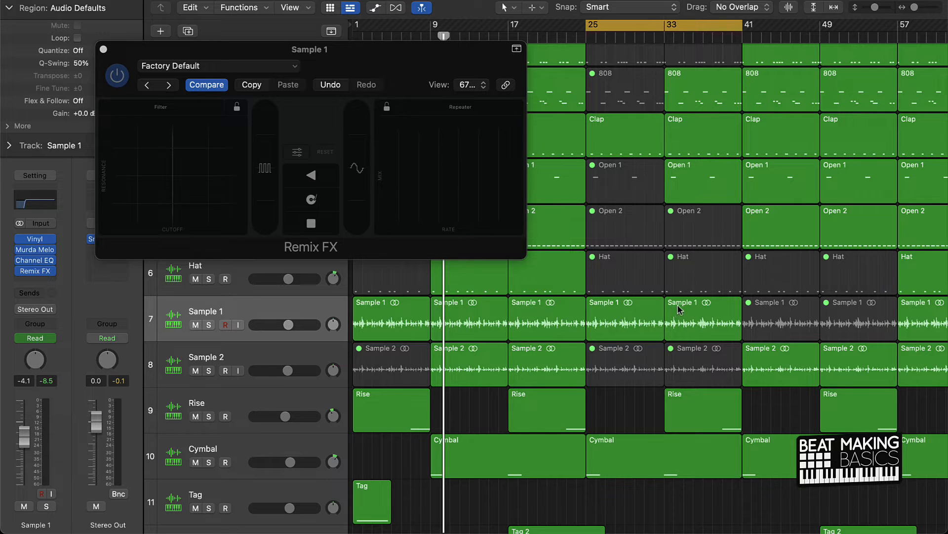
{"action": "left_click_drag", "start_coordinate": [309, 50], "coordinate": [346, 45]}
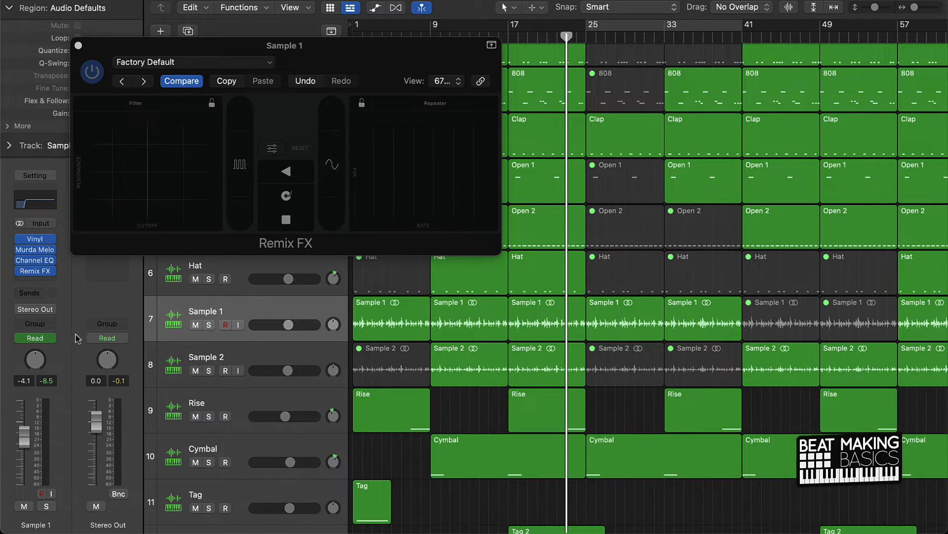
Step: Put Sample 1 in Latch and record a filter sweep on the Remix FX Filter pad during playback
{"action": "left_click", "coordinate": [34, 338]}
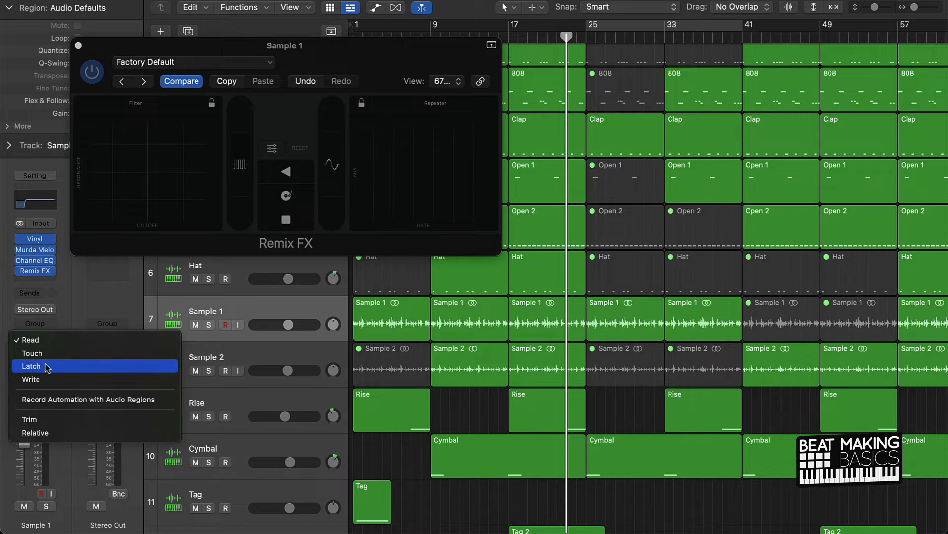
{"action": "left_click", "coordinate": [30, 365]}
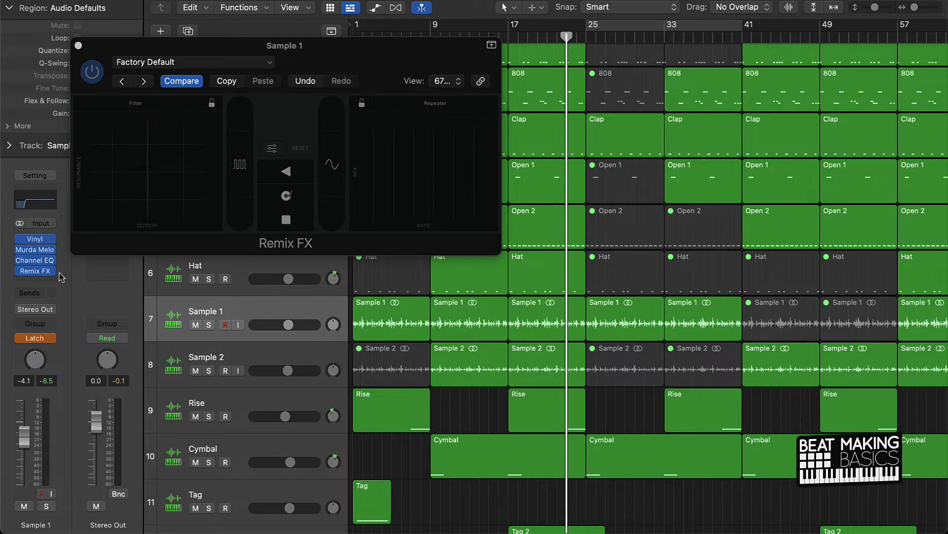
{"action": "mouse_move", "coordinate": [402, 154]}
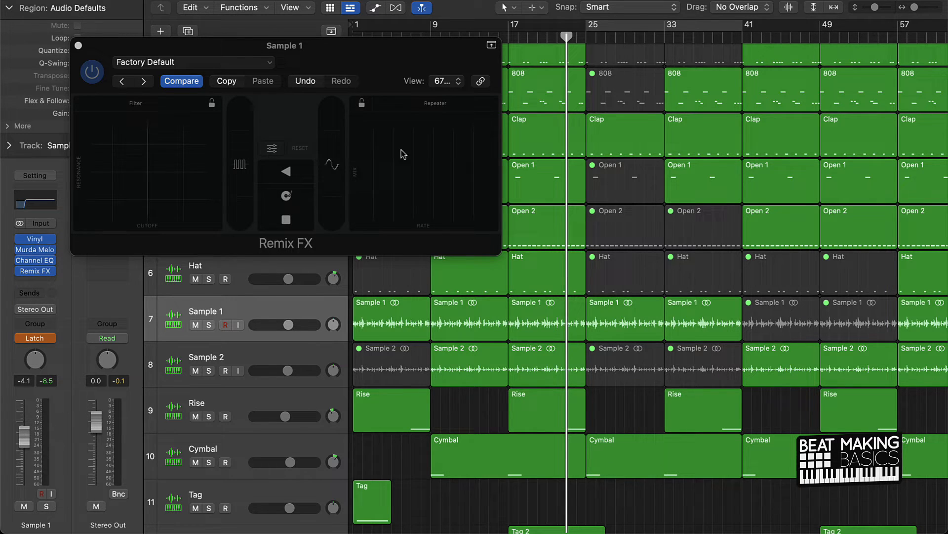
{"action": "mouse_move", "coordinate": [207, 184]}
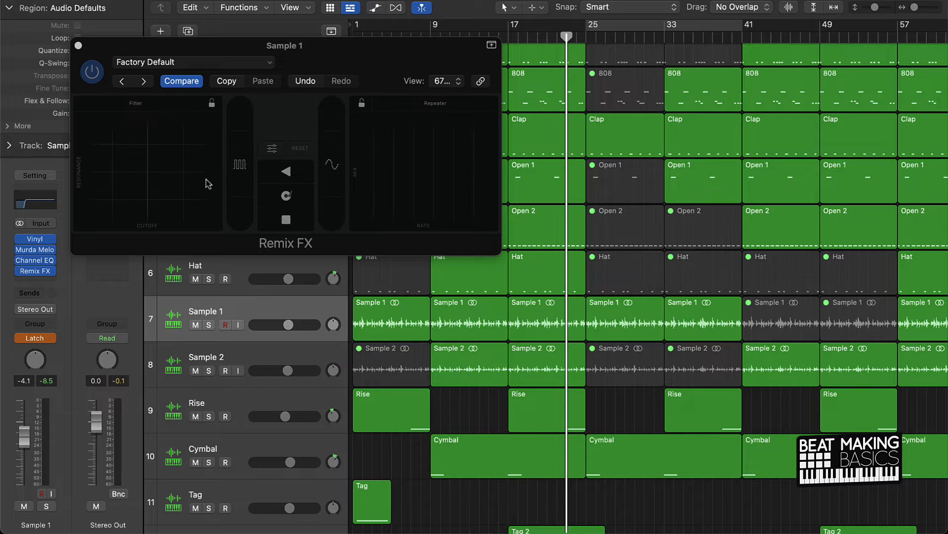
{"action": "mouse_move", "coordinate": [308, 89]}
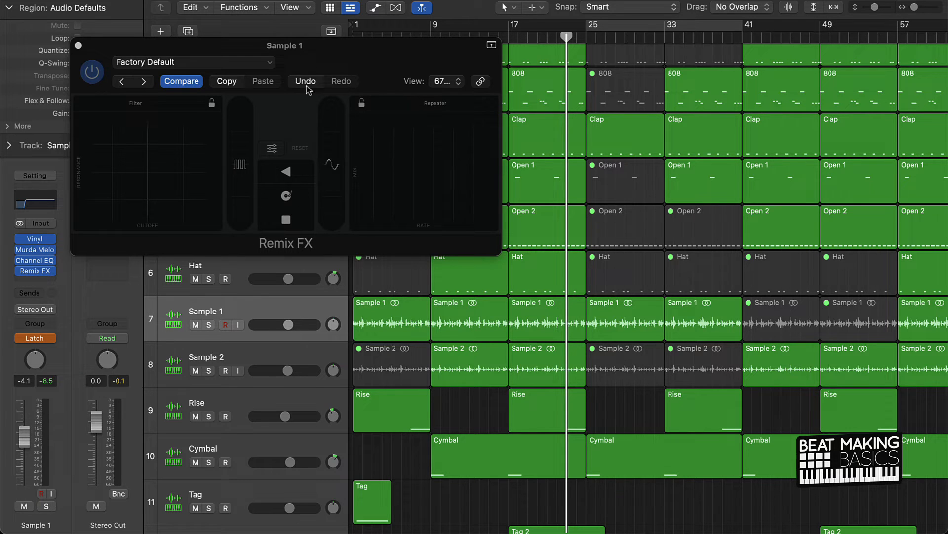
{"action": "left_click_drag", "start_coordinate": [285, 46], "coordinate": [303, 93]}
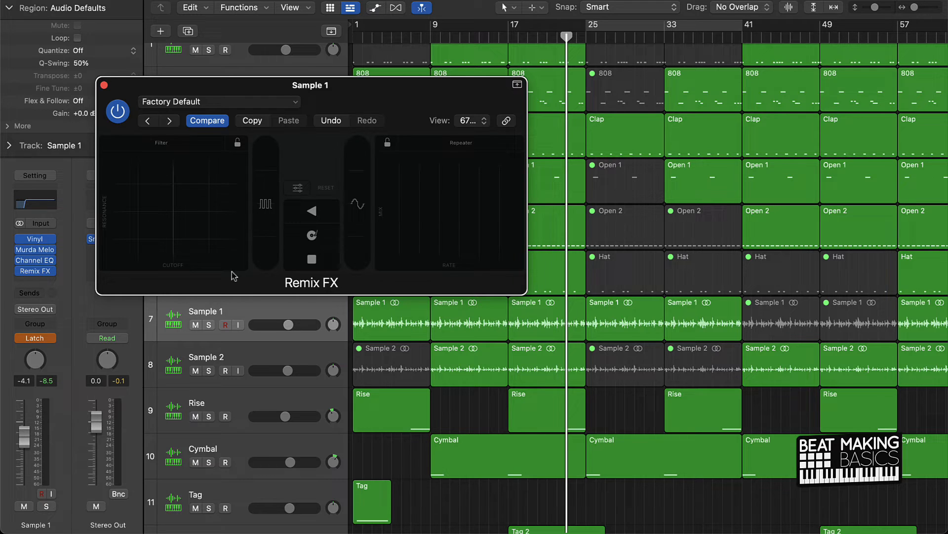
{"action": "mouse_move", "coordinate": [128, 239]}
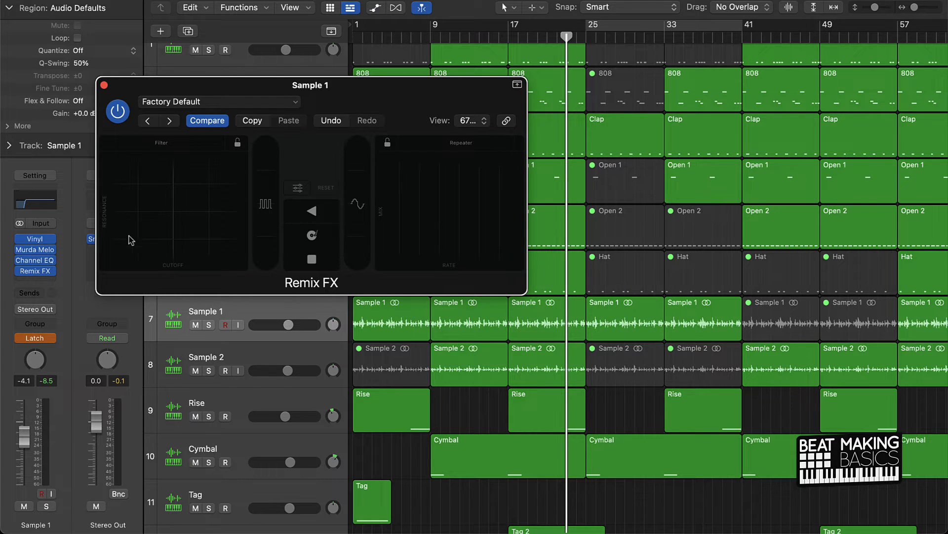
{"action": "mouse_move", "coordinate": [146, 236]}
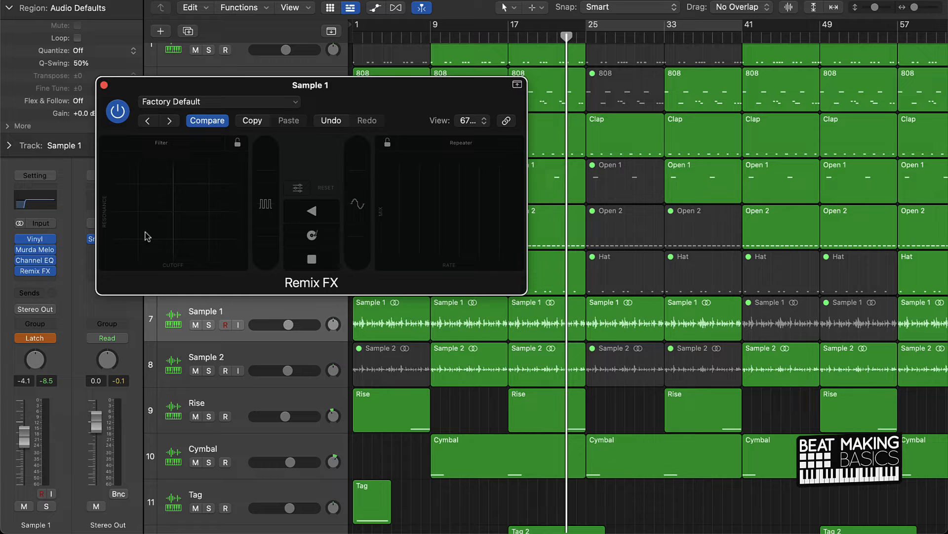
{"action": "mouse_move", "coordinate": [517, 314]}
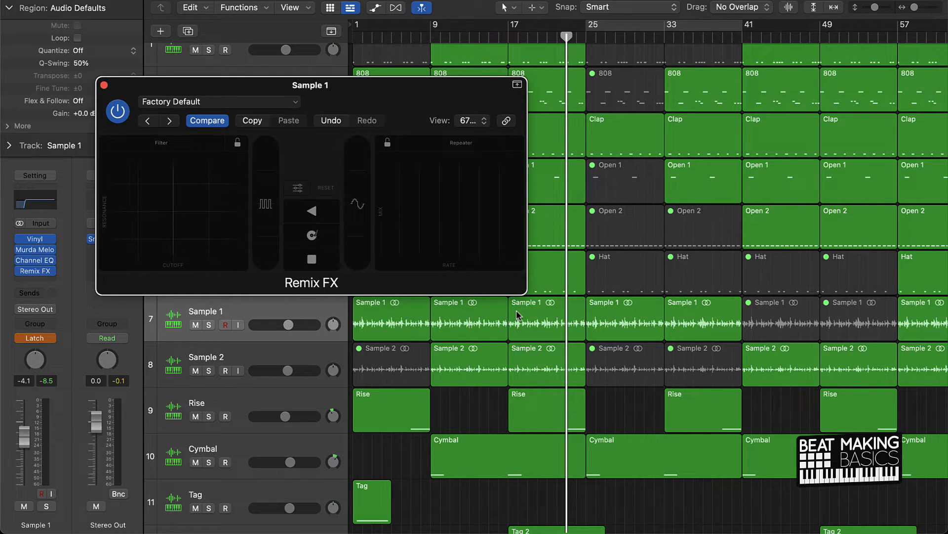
{"action": "mouse_move", "coordinate": [662, 353]}
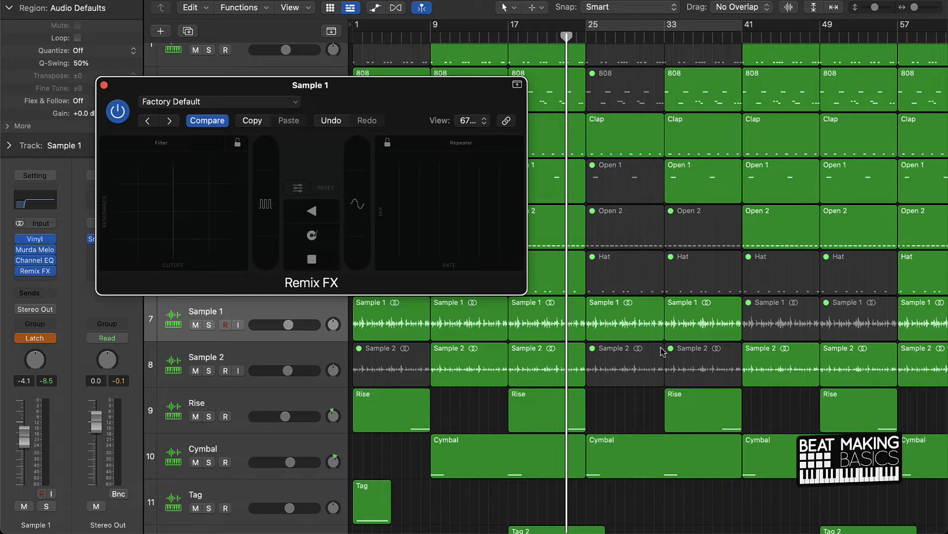
{"action": "mouse_move", "coordinate": [573, 346]}
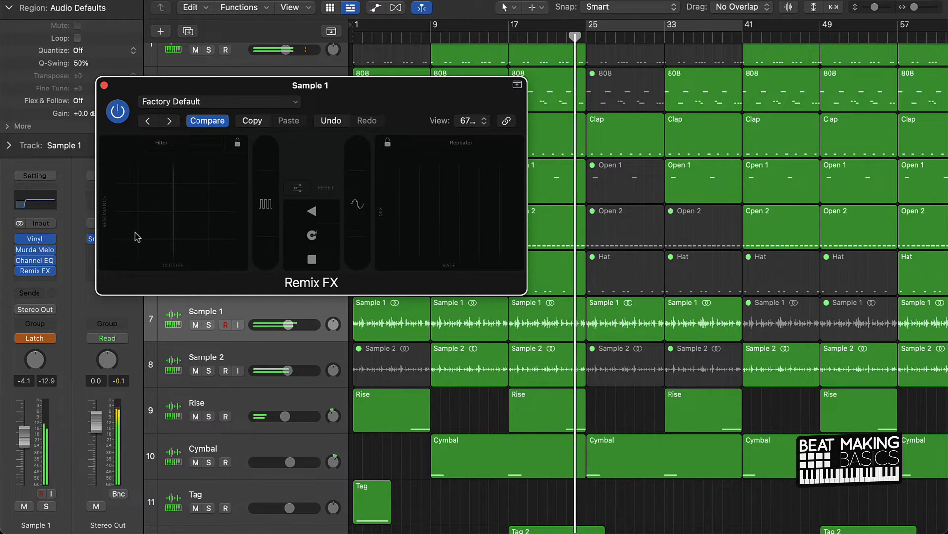
{"action": "left_click", "coordinate": [134, 238]}
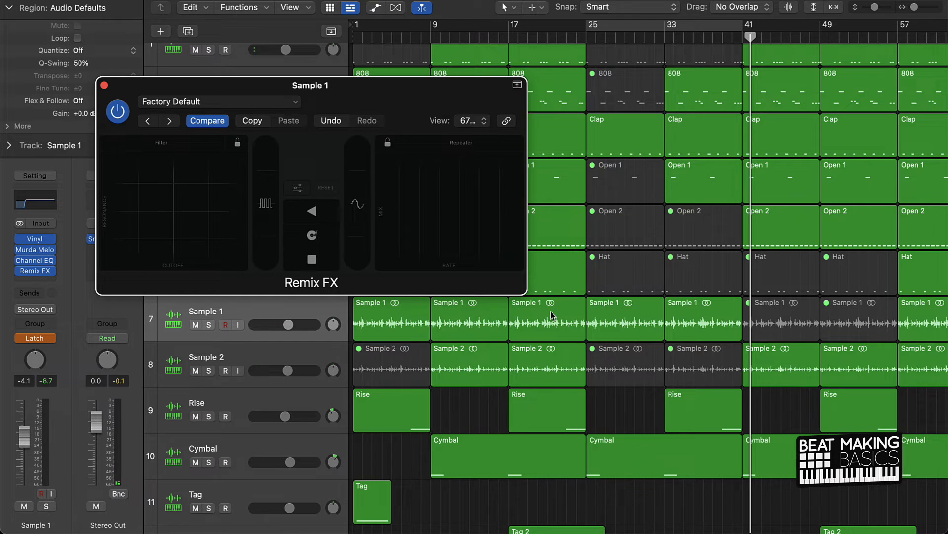
{"action": "mouse_move", "coordinate": [580, 30]}
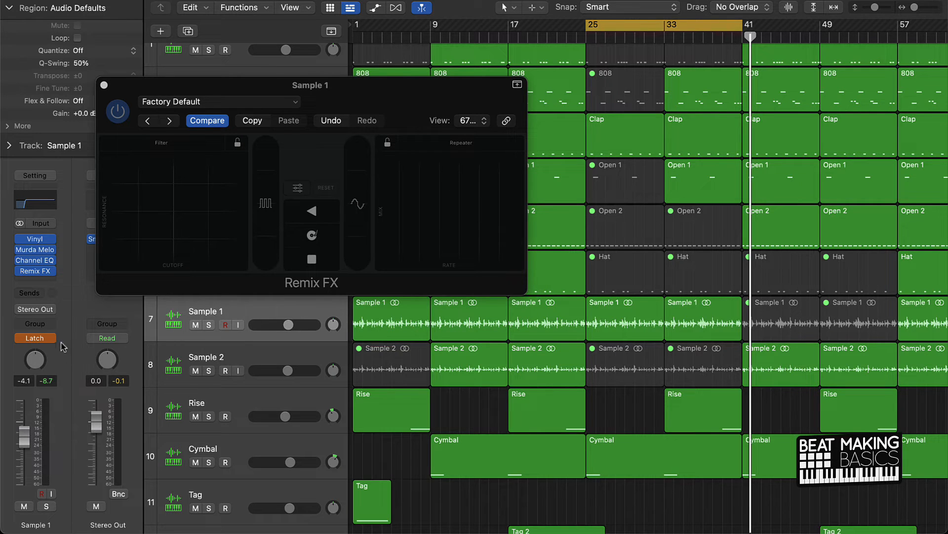
Step: Put Sample 1 in Read so its recorded Remix FX automation plays over bars 25–41
{"action": "left_click", "coordinate": [34, 337]}
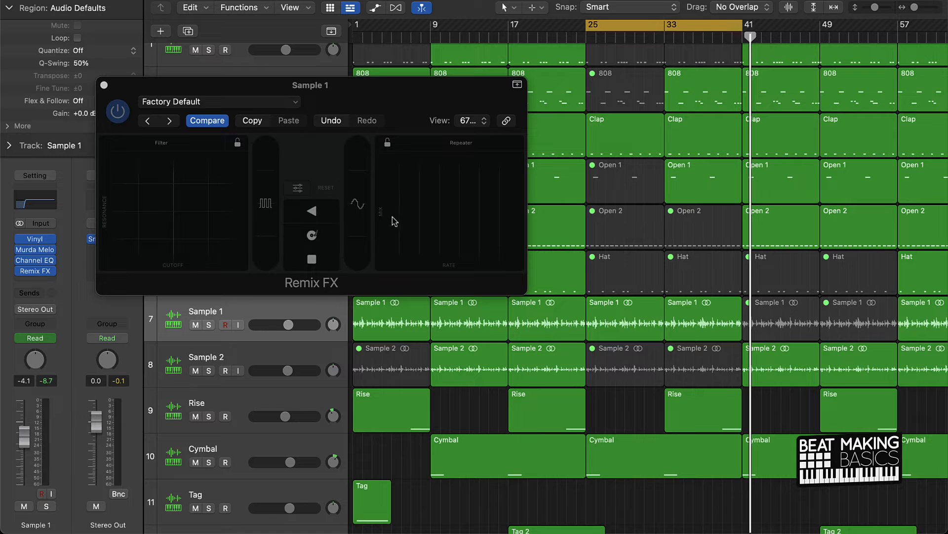
{"action": "mouse_move", "coordinate": [481, 263]}
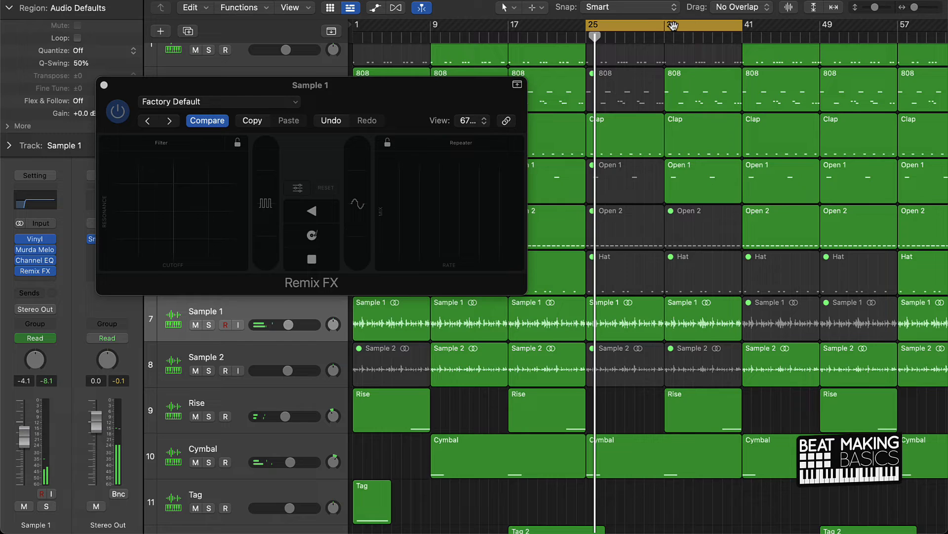
Step: Switch Sample 1 to Latch and record repeater pad hits over the bar 73–89 section
{"action": "scroll", "scroll_direction": "right", "scroll_amount": 3}
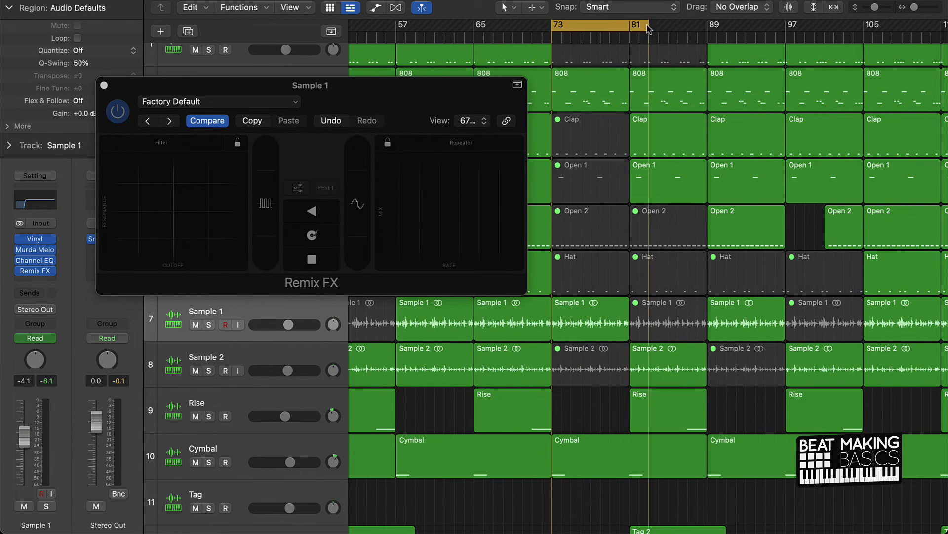
{"action": "mouse_move", "coordinate": [590, 248]}
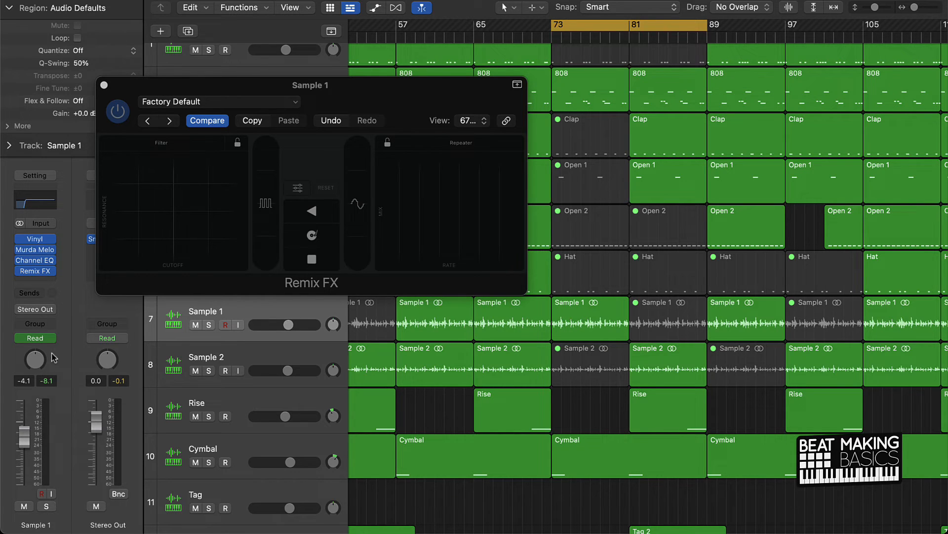
{"action": "left_click", "coordinate": [34, 338]}
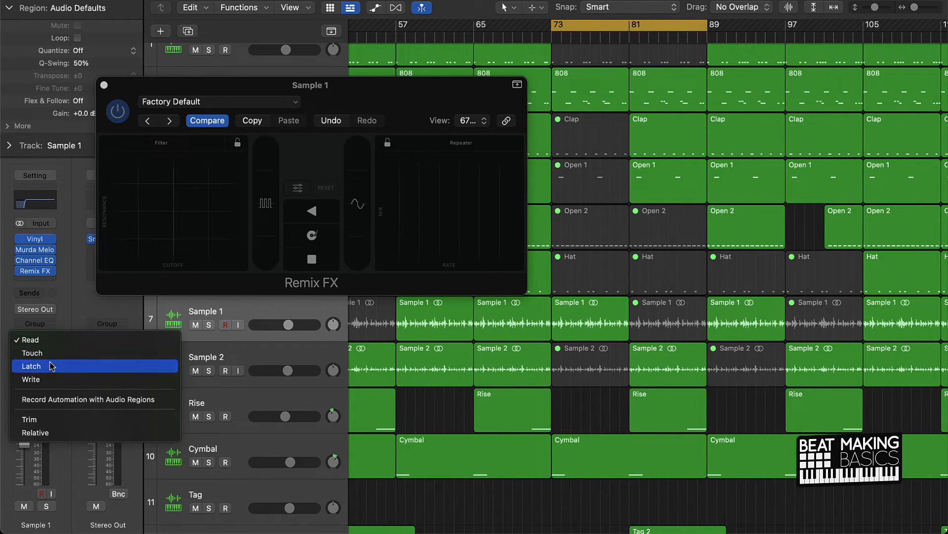
{"action": "left_click", "coordinate": [31, 366]}
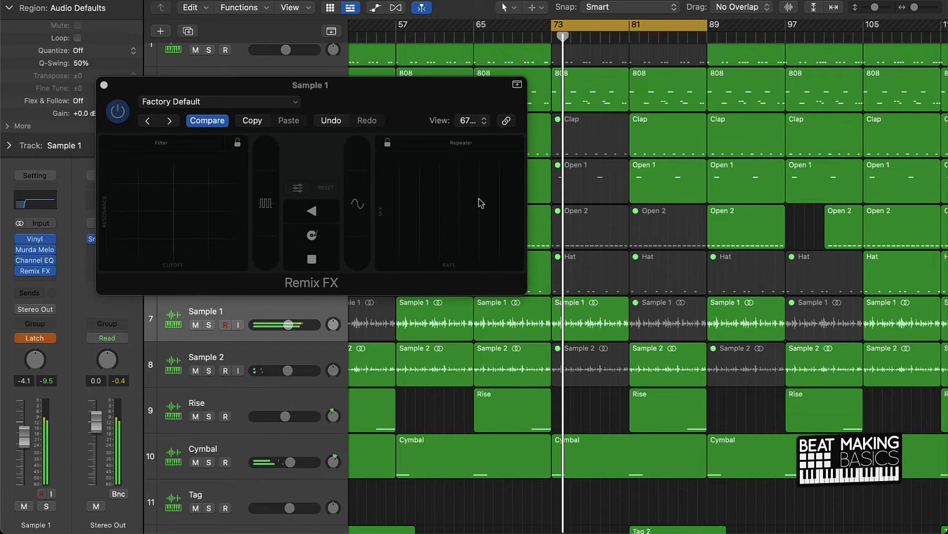
{"action": "left_click", "coordinate": [470, 220]}
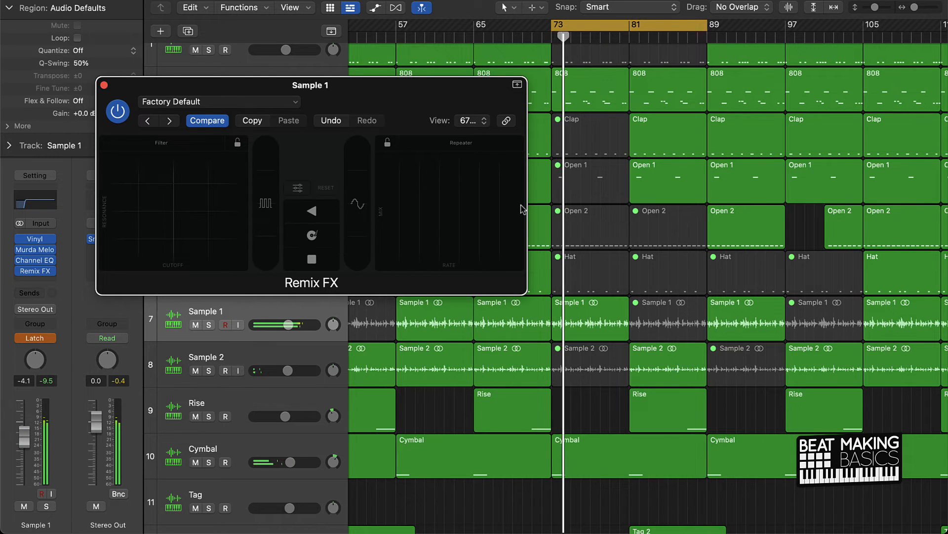
{"action": "left_click", "coordinate": [465, 214]}
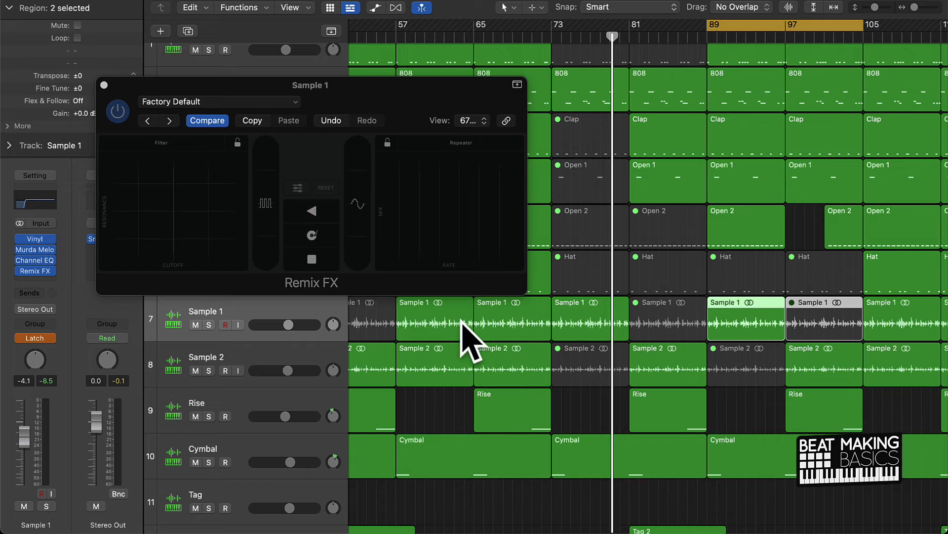
{"action": "mouse_move", "coordinate": [650, 327]}
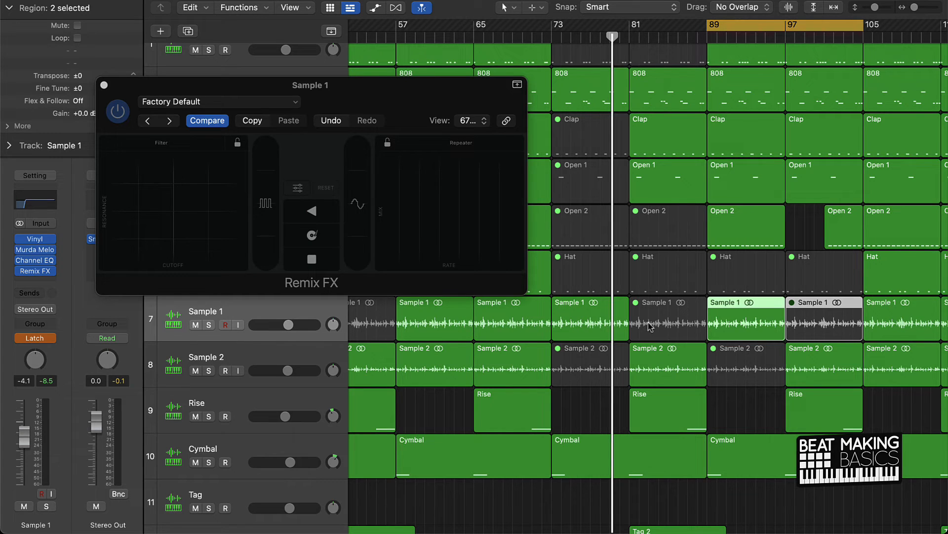
{"action": "mouse_move", "coordinate": [643, 330]}
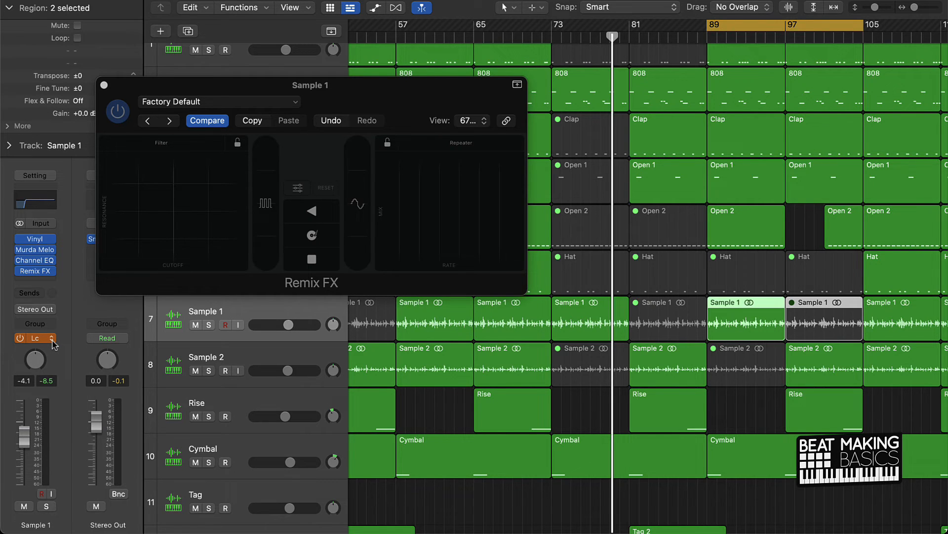
Step: Latch-record a tape stop and a filter sweep over bars 89–105 and 121–137, leaving Remix FX closed
{"action": "left_click", "coordinate": [34, 338]}
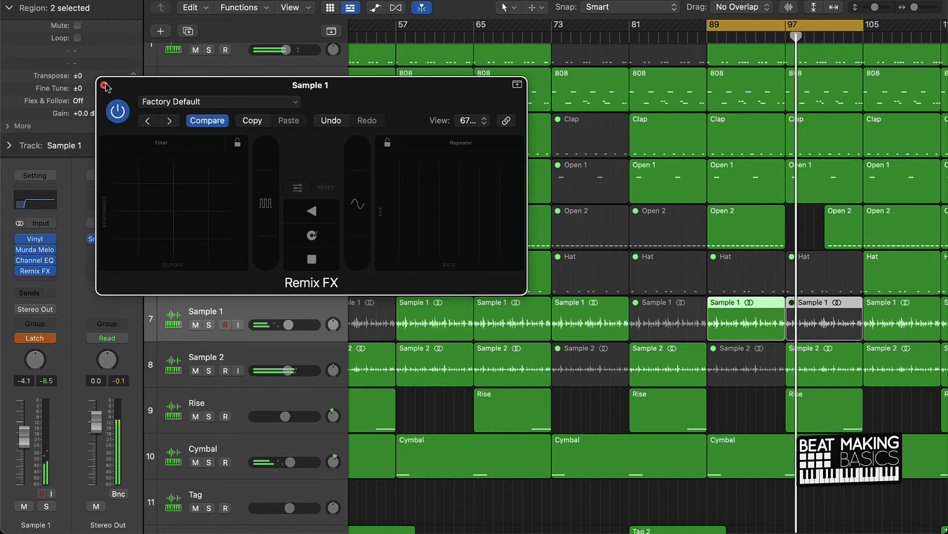
{"action": "left_click", "coordinate": [105, 87]}
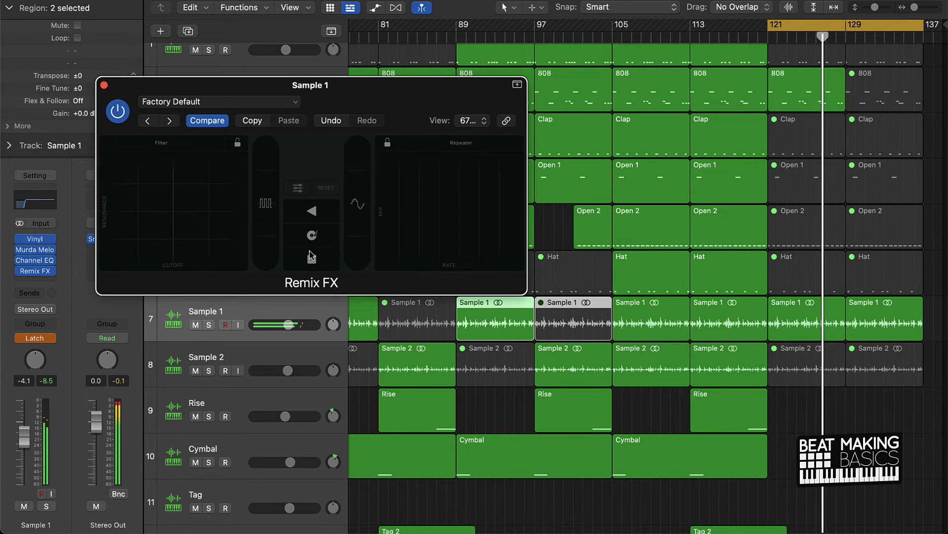
{"action": "left_click", "coordinate": [311, 260]}
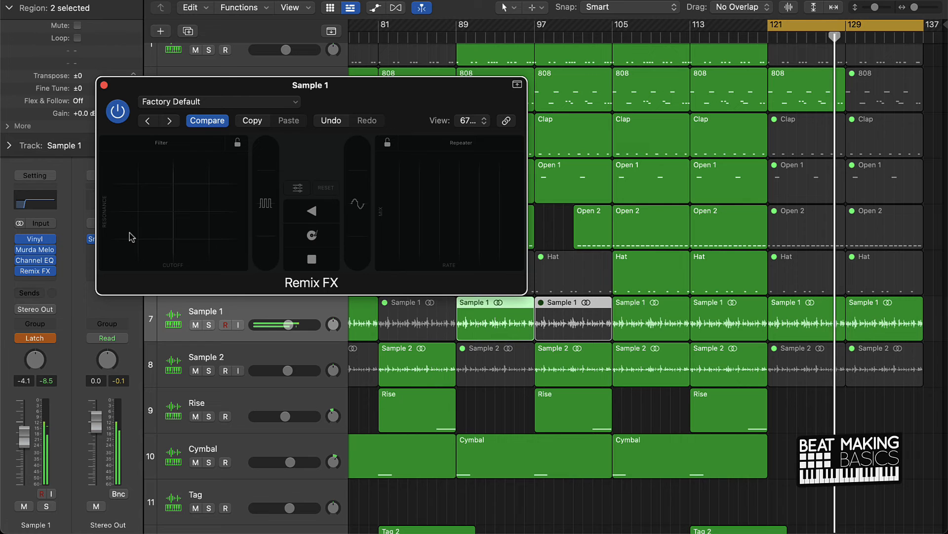
{"action": "left_click", "coordinate": [130, 236]}
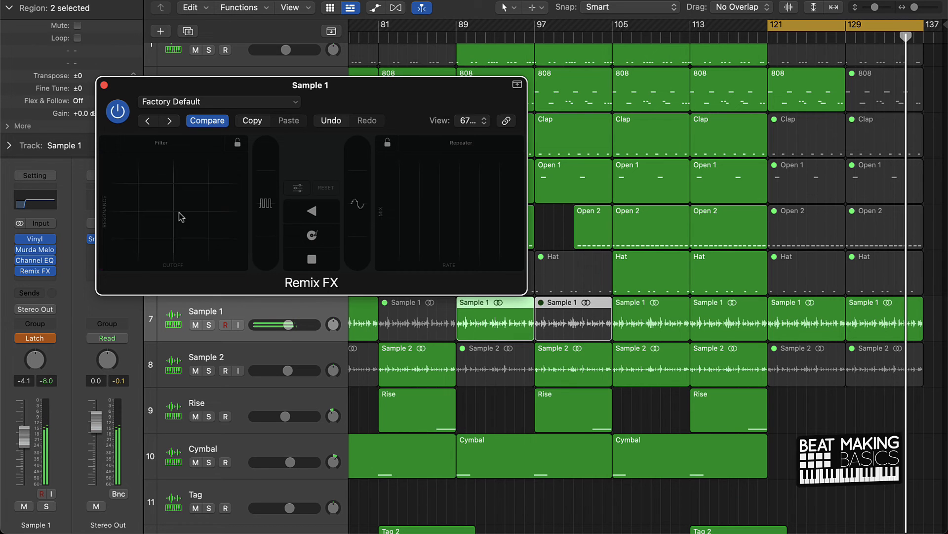
{"action": "mouse_move", "coordinate": [353, 277]}
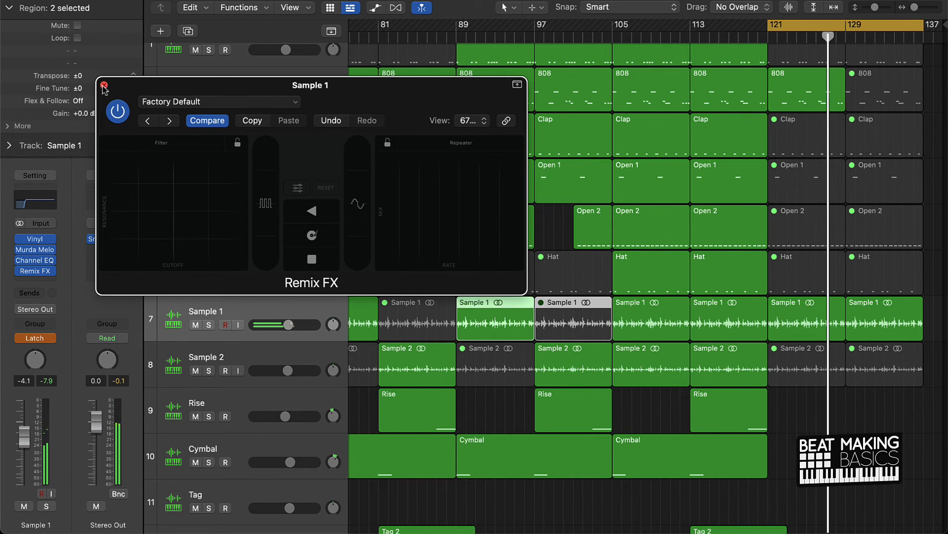
{"action": "left_click", "coordinate": [104, 85]}
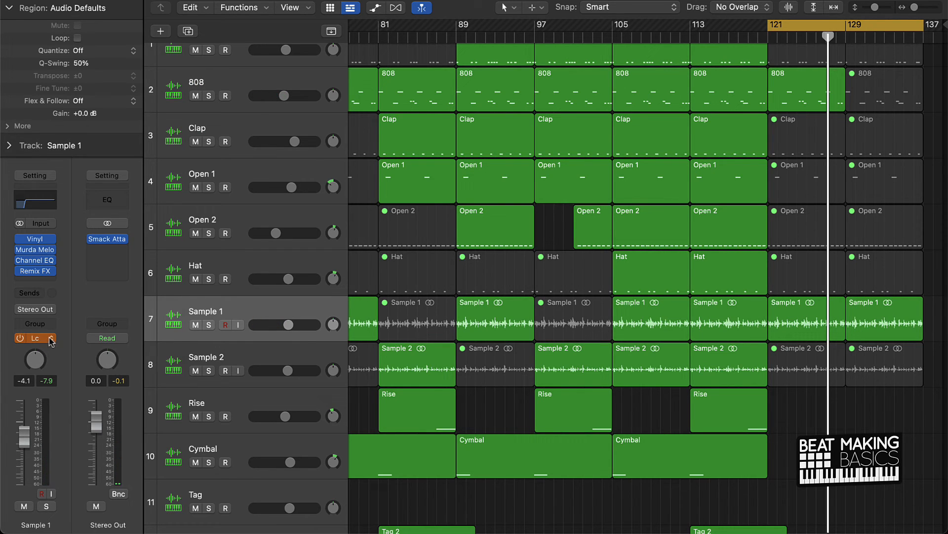
Step: Return Sample 1 to Read and list its recorded Remix FX parameters in the track header
{"action": "left_click", "coordinate": [33, 338]}
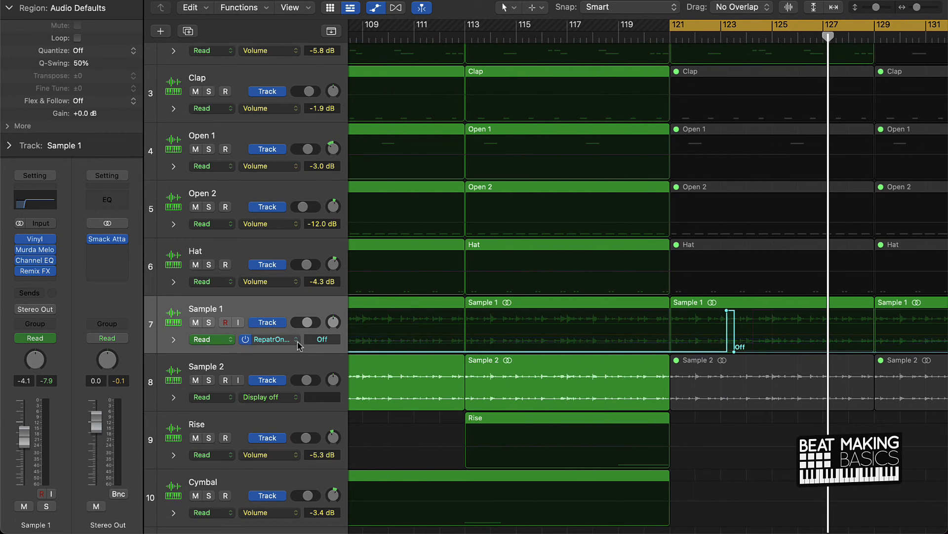
{"action": "left_click", "coordinate": [268, 339]}
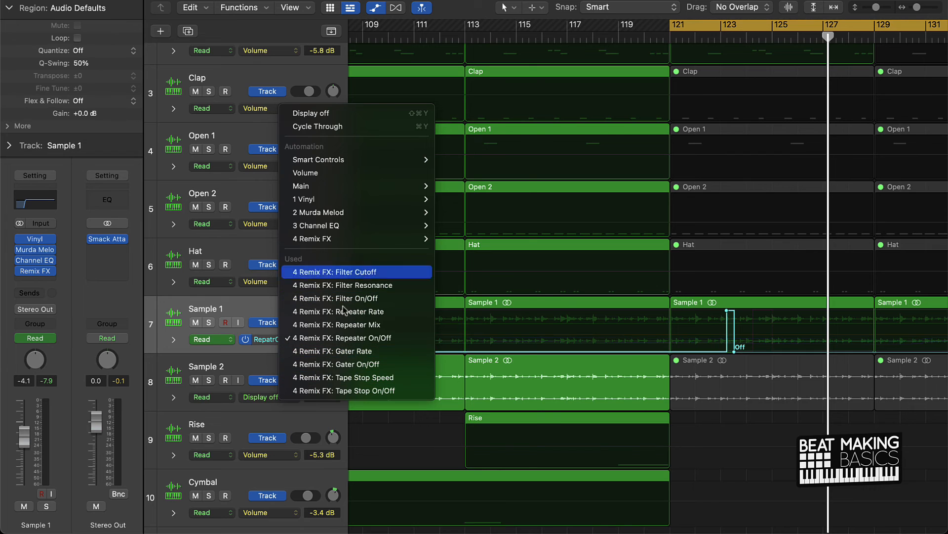